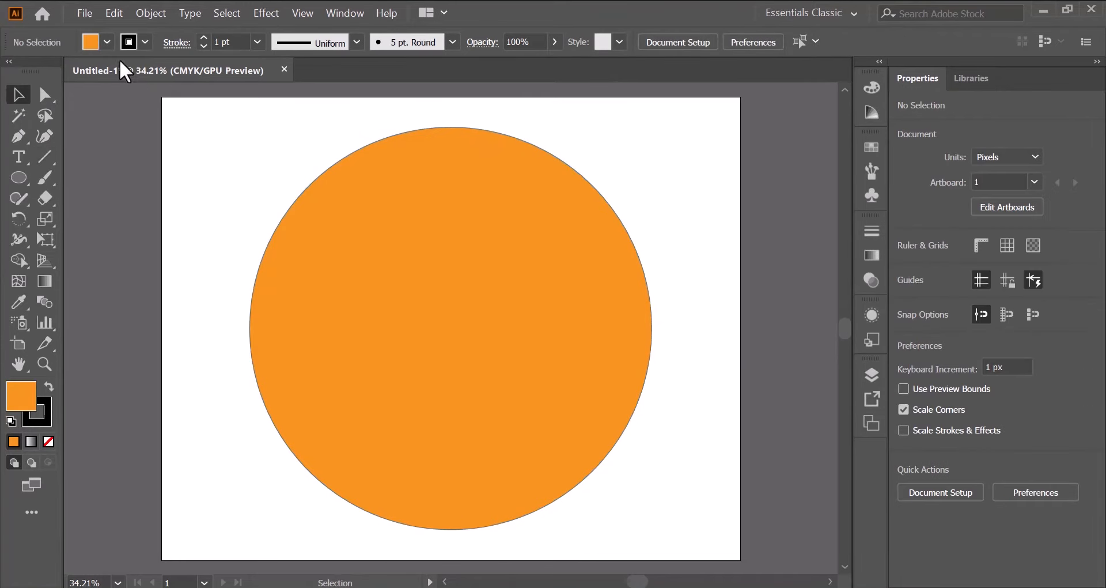
- Leave the Illustrator circle drawing and begin a new 1500 by 1500 px, 300 ppi document
left_click_drag(449, 131, 448, 327)
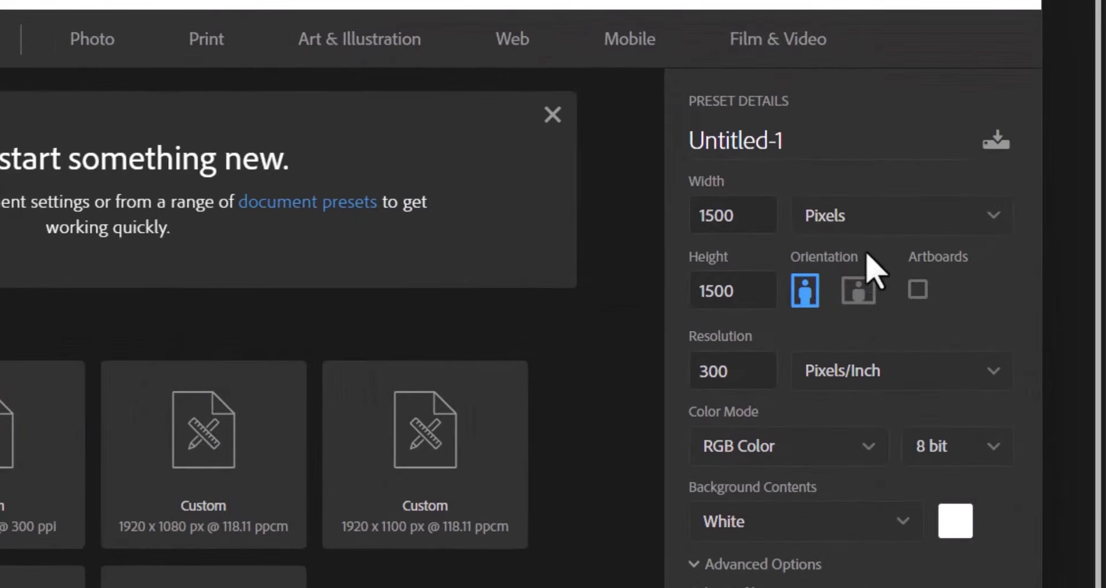
mouse_move(775, 437)
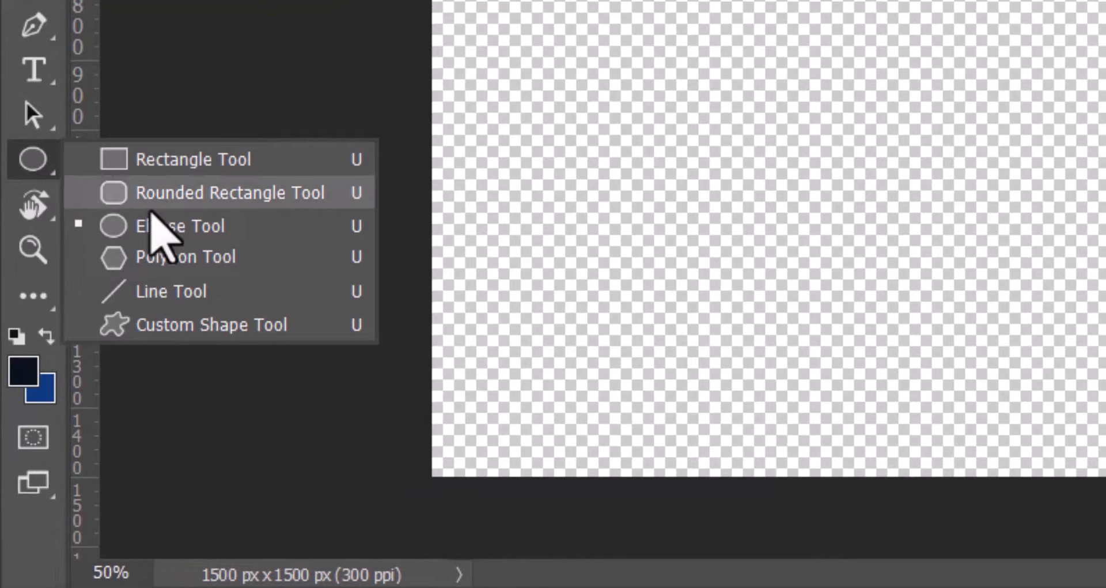
- Choose the Ellipse tool with a light blue (74a8ff) fill colour
left_click(180, 226)
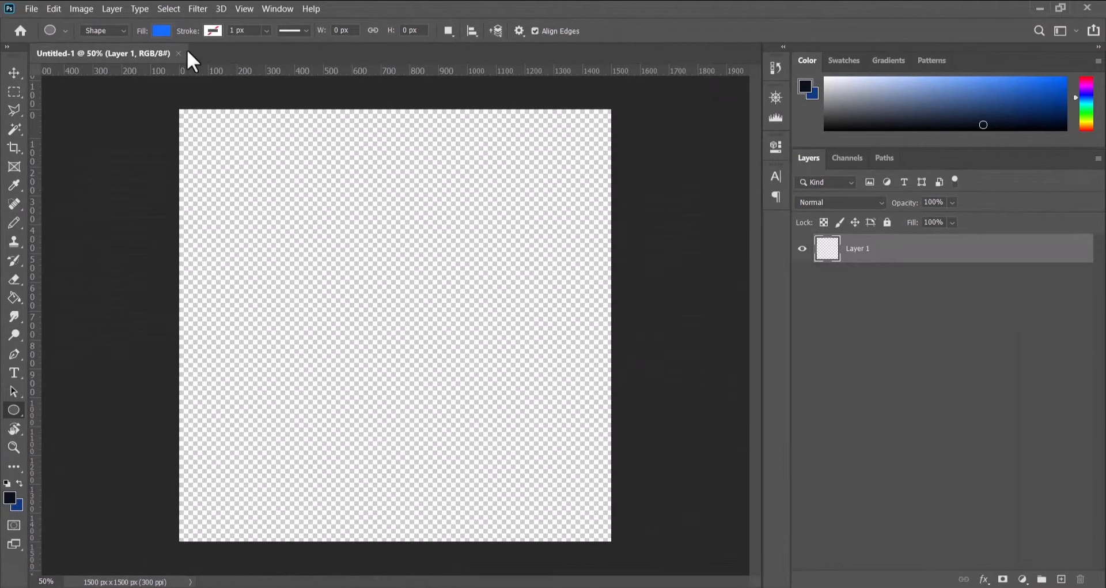
left_click(161, 30)
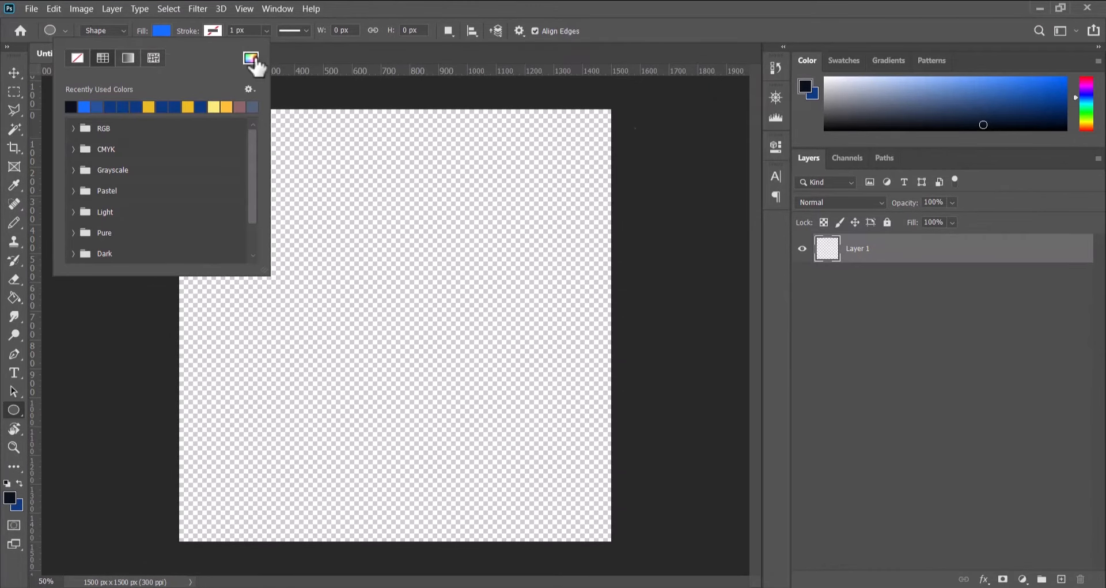
left_click(250, 58)
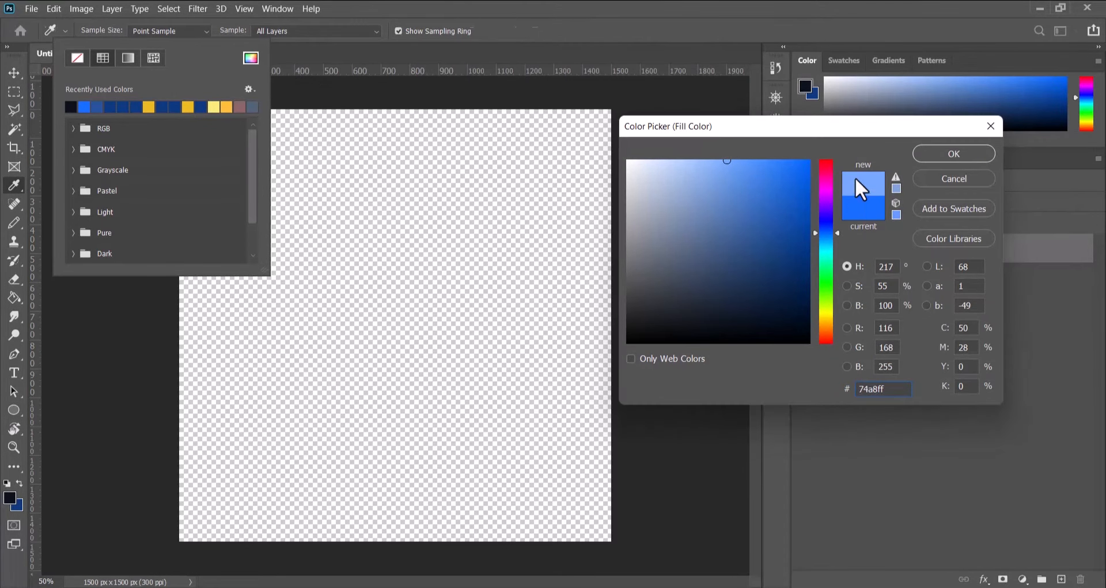
left_click(953, 153)
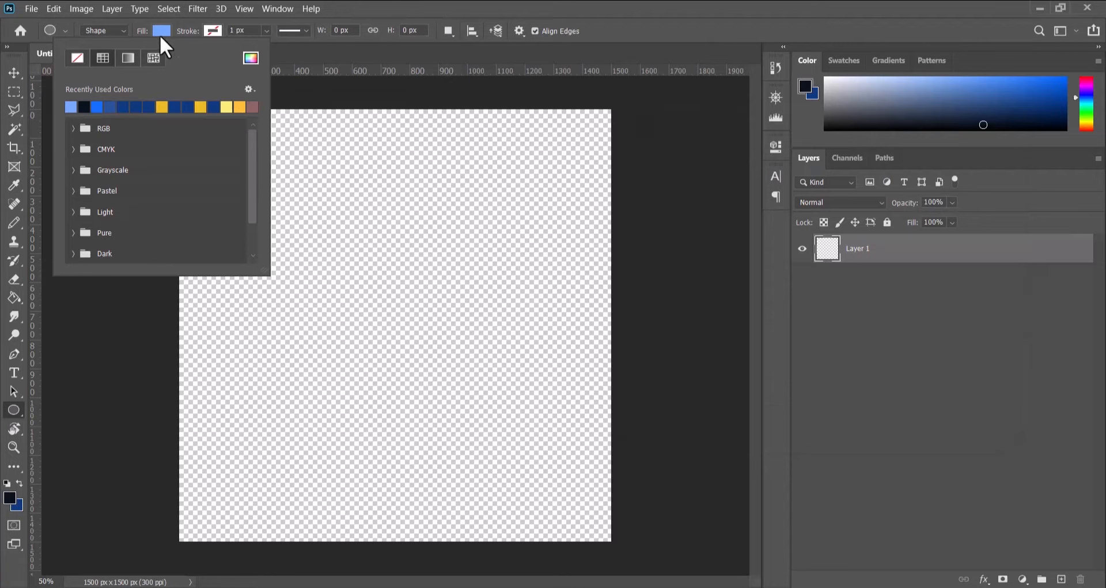
left_click(287, 181)
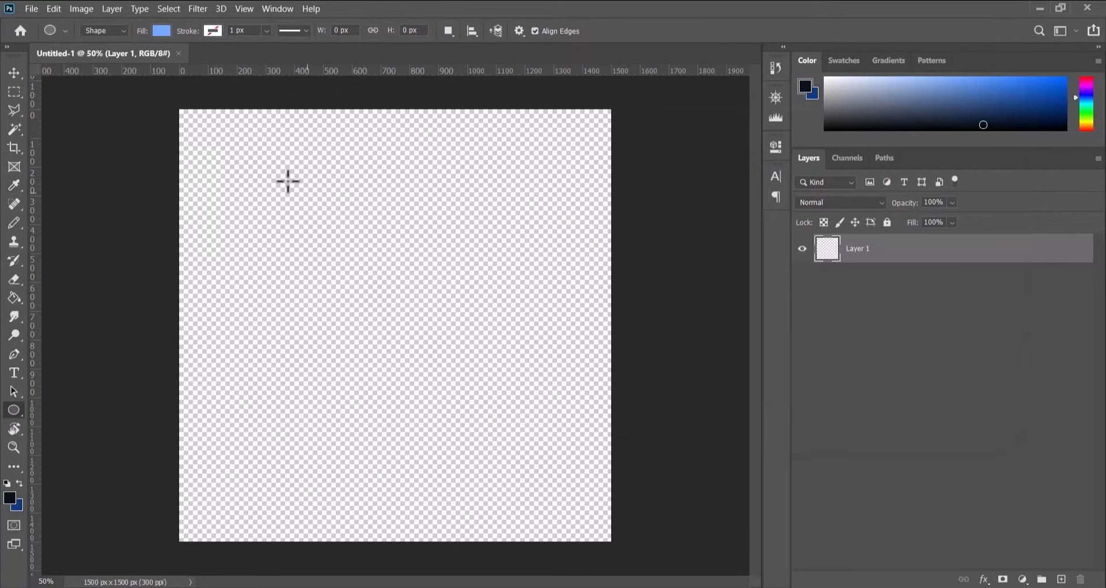
- Draw a large light blue circle filling most of the canvas as a shape layer
left_click_drag(288, 181, 592, 568)
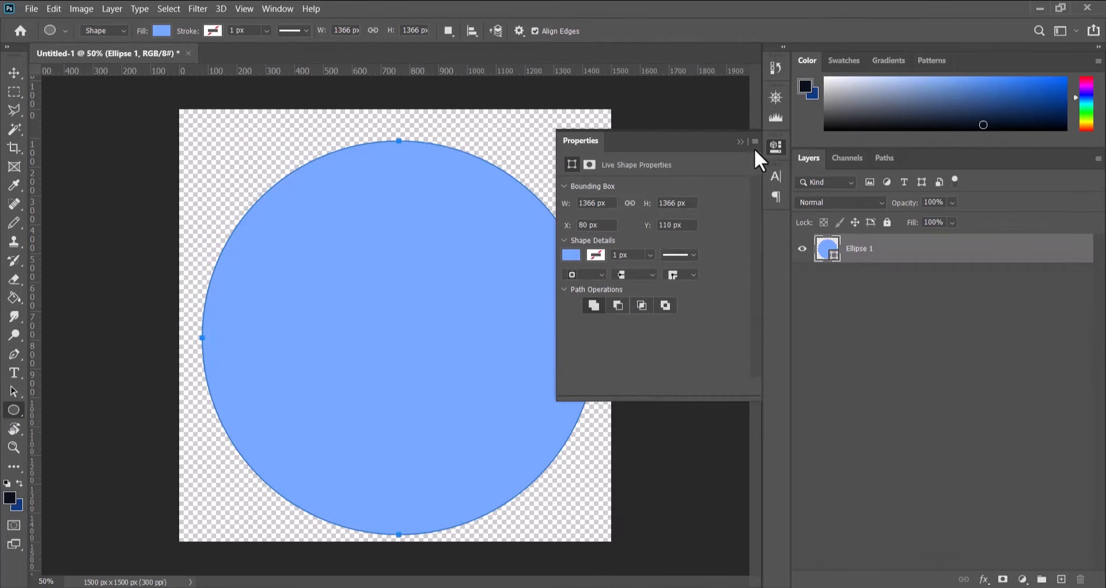
left_click(14, 73)
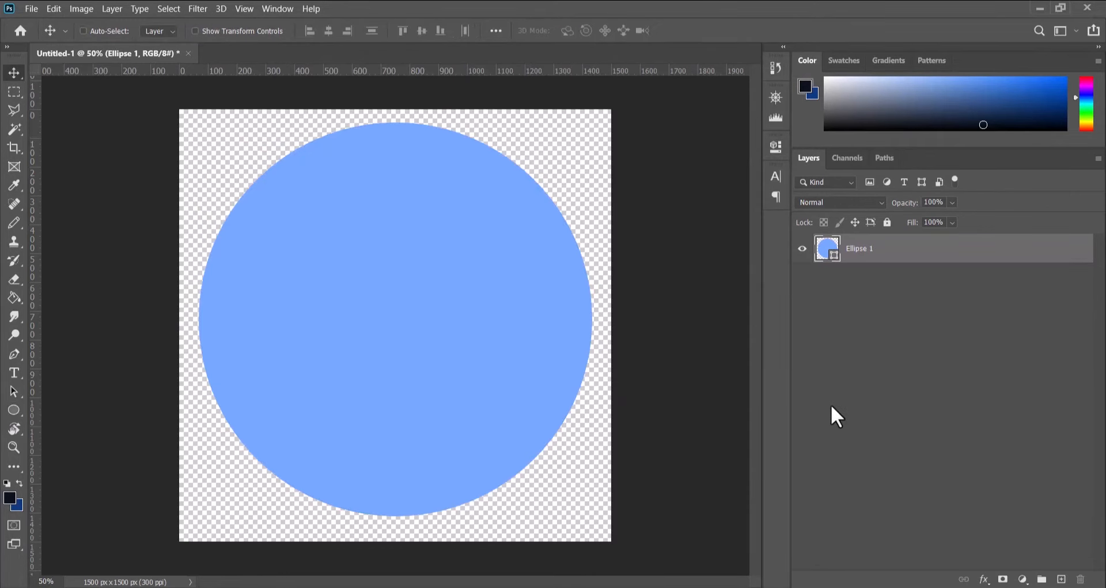
mouse_move(798, 515)
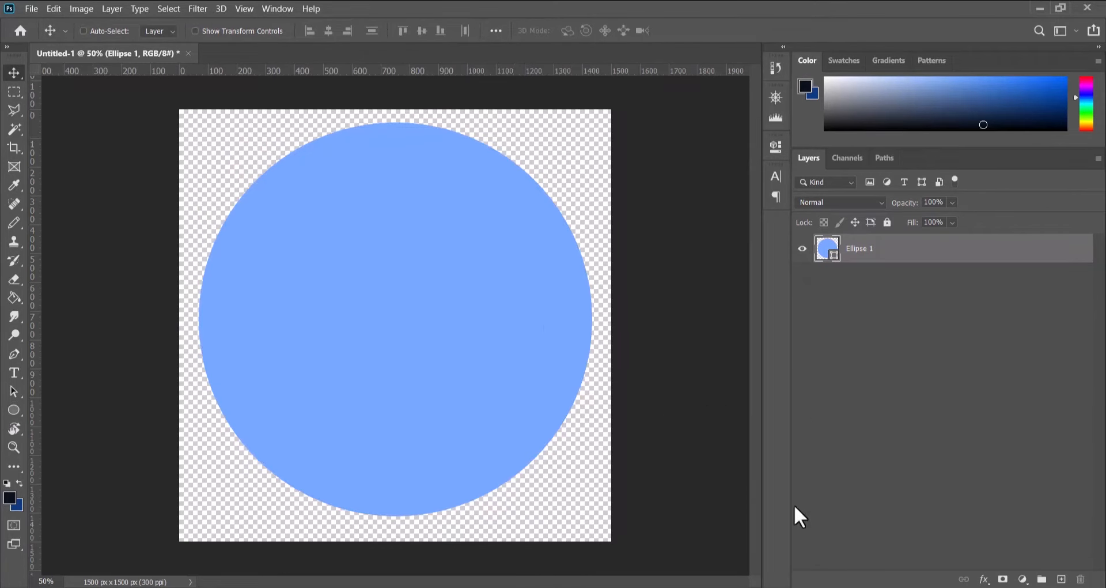
- Activate Free Transform on the light blue circle via the Edit menu
left_click(53, 8)
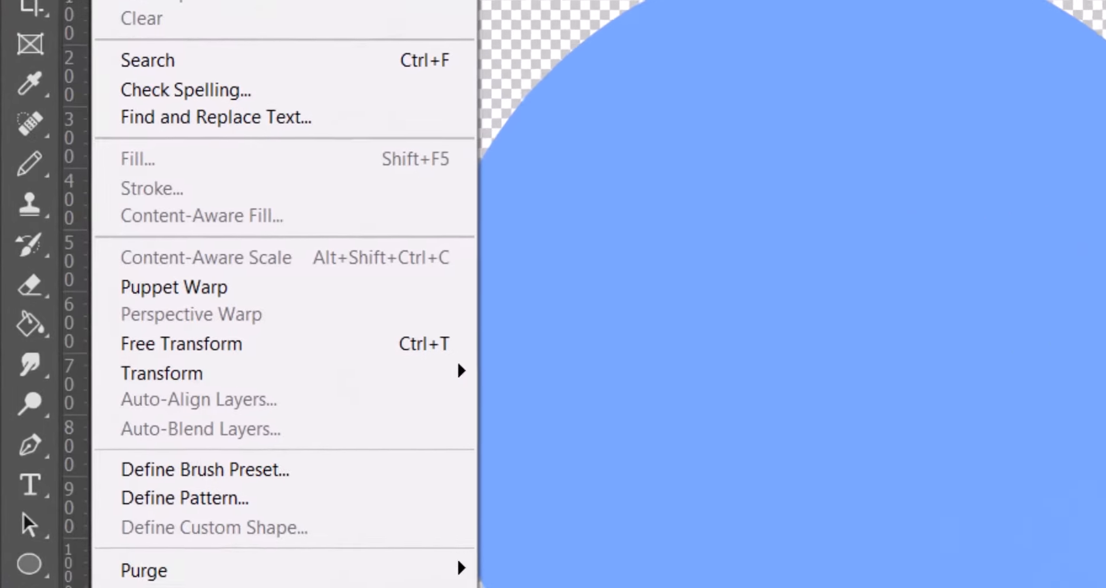
left_click(181, 343)
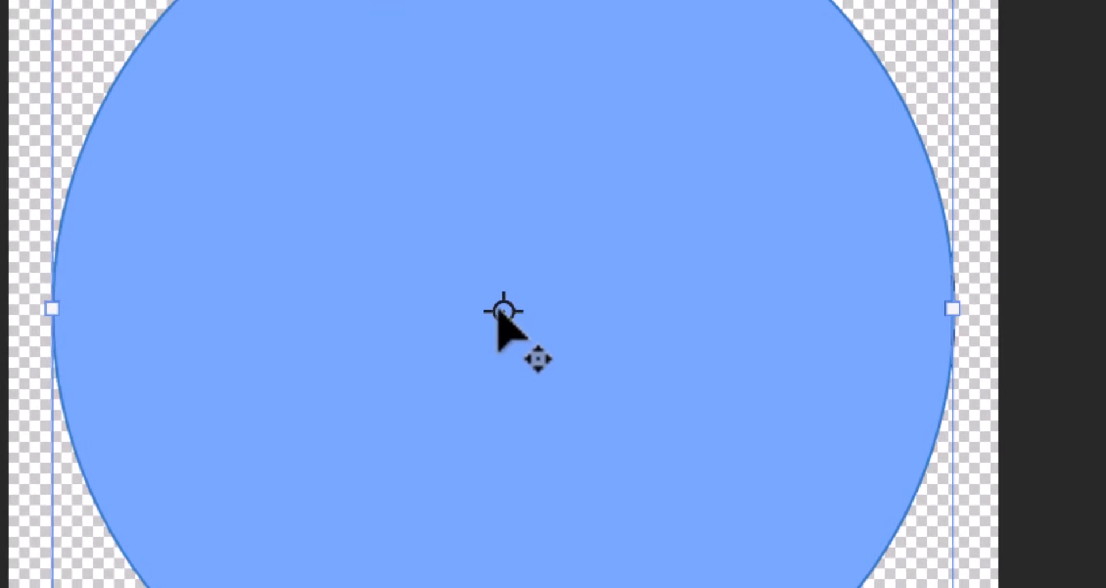
mouse_move(542, 345)
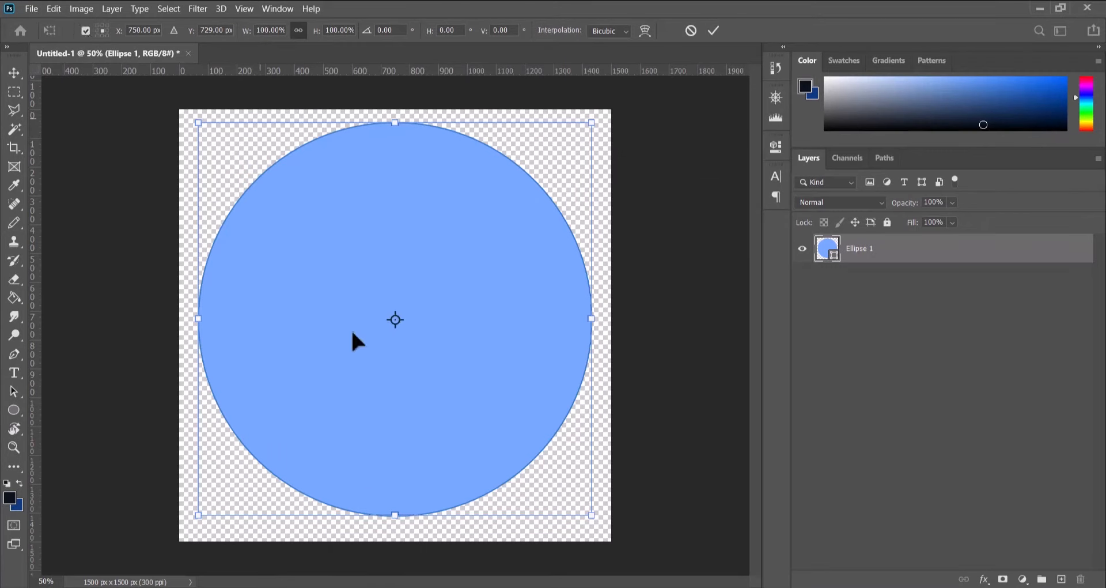
mouse_move(817, 325)
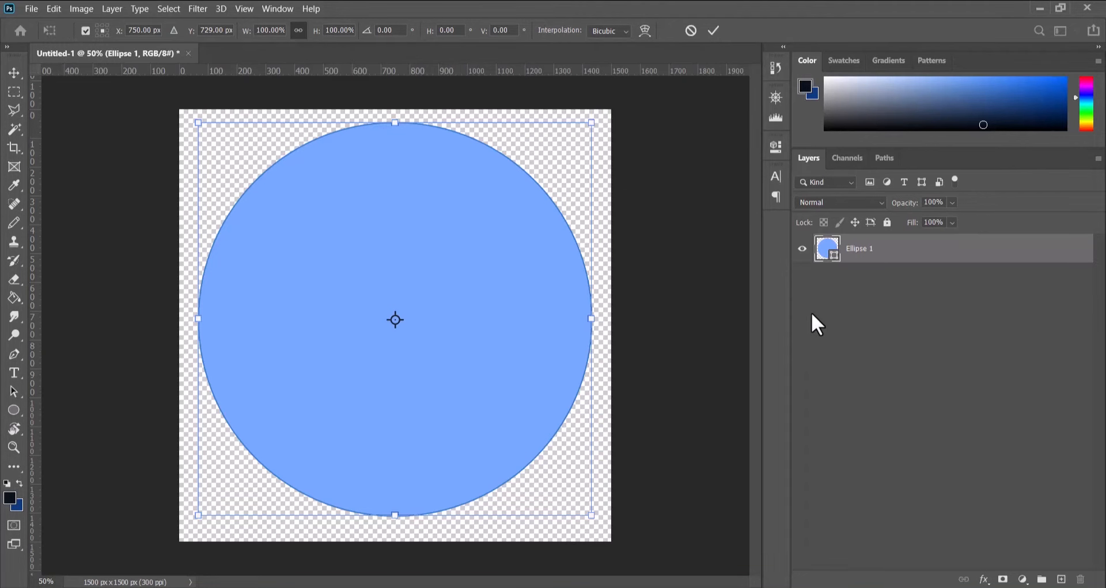
- Zoom in to 12800% on the circle's transform centre point until pixels show
key("ctrl+plus")
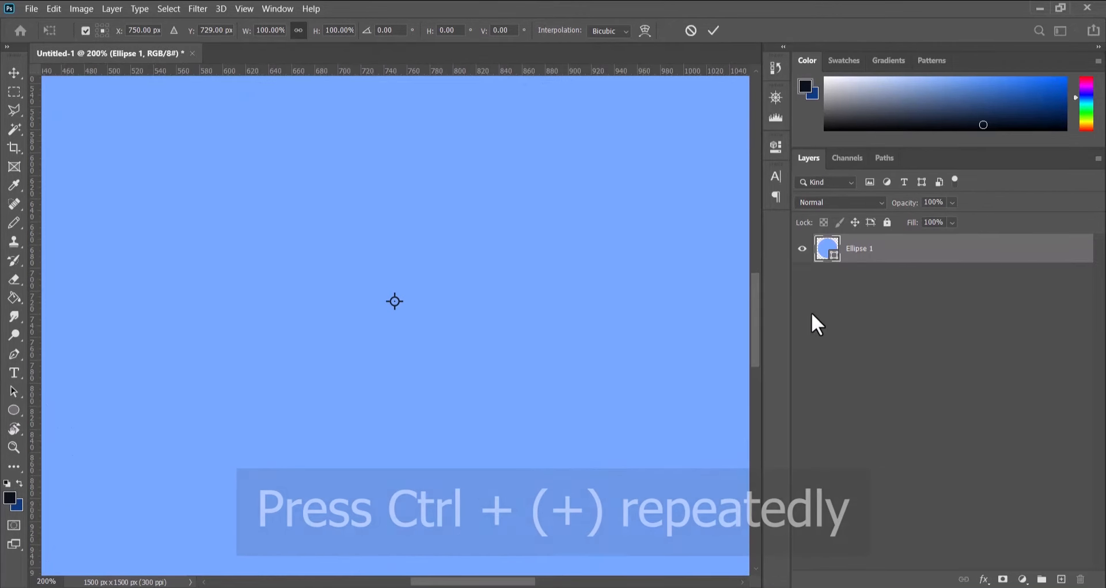
key("ctrl+plus")
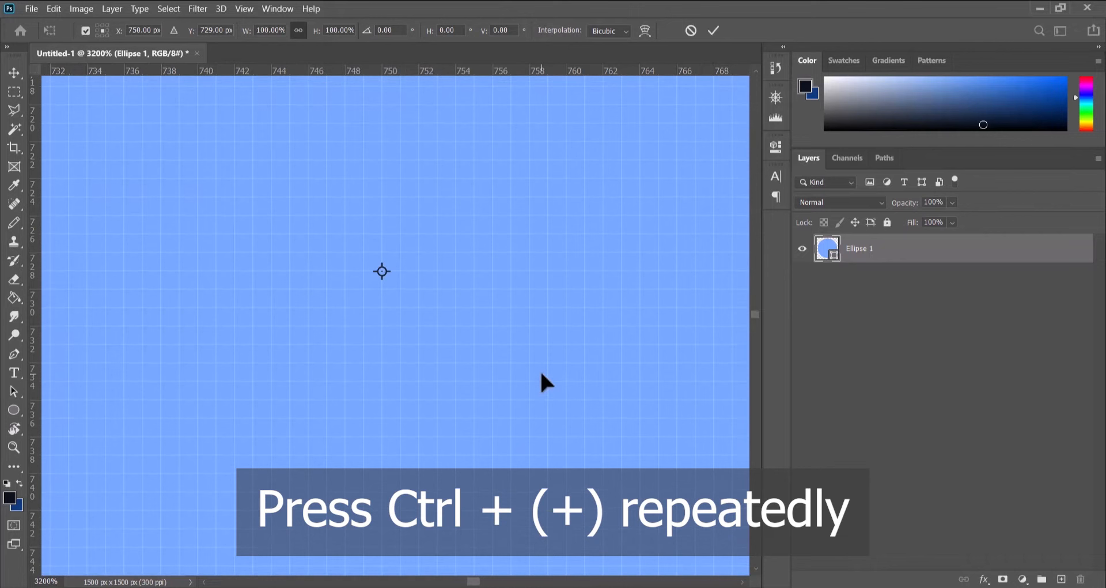
key("ctrl+plus")
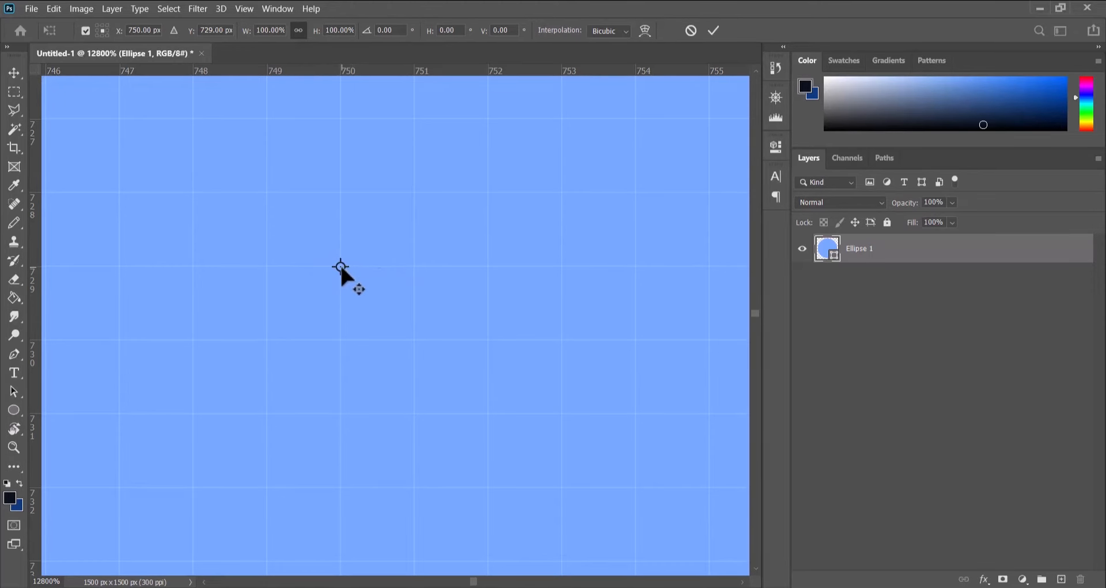
mouse_move(342, 279)
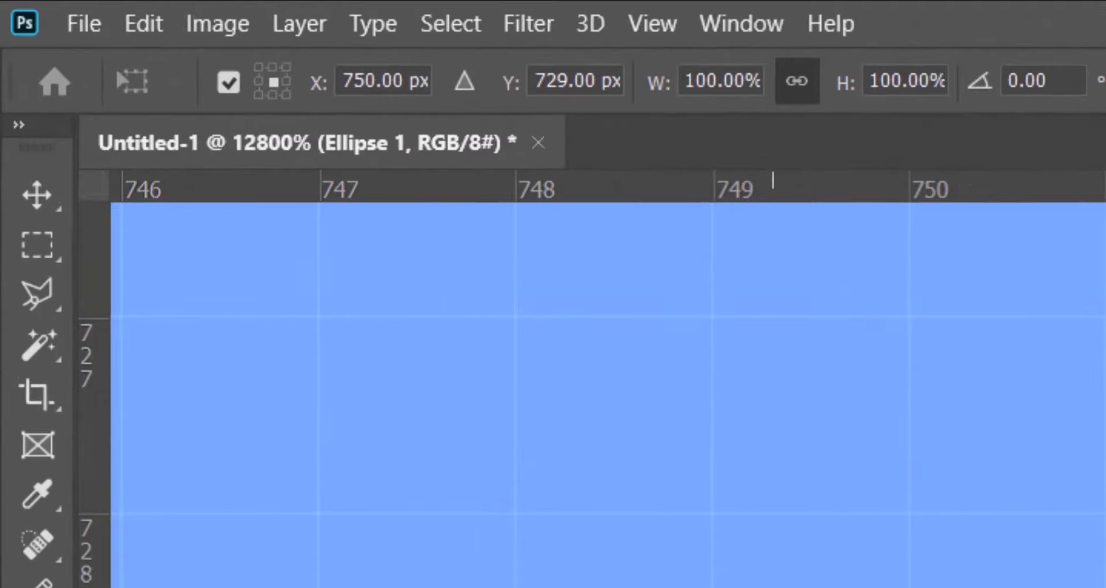
- Fill a tiny square selection at the circle's centre with black on the Line layer
left_click(41, 245)
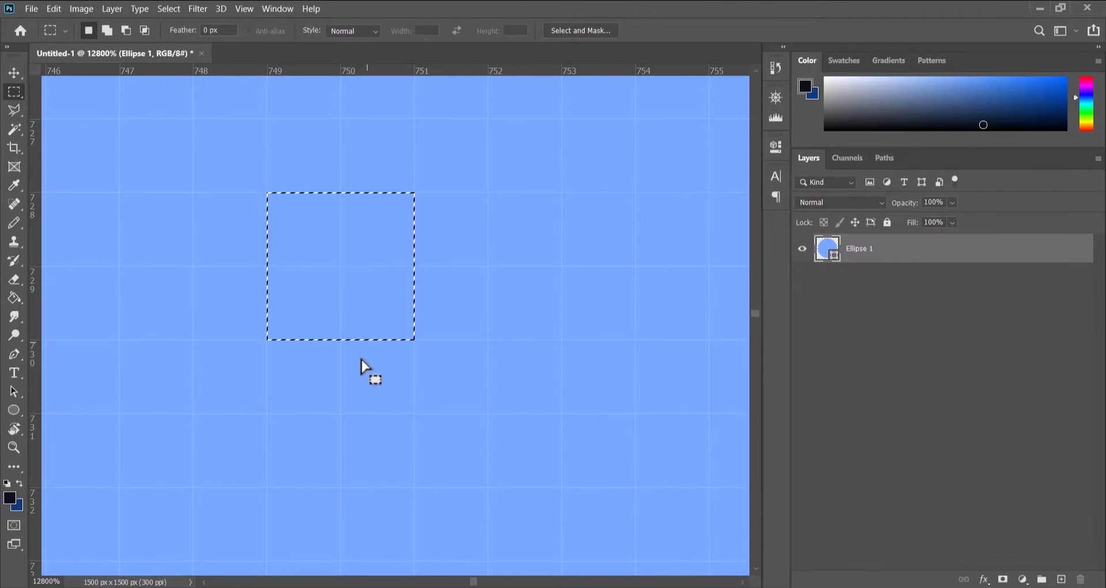
mouse_move(335, 292)
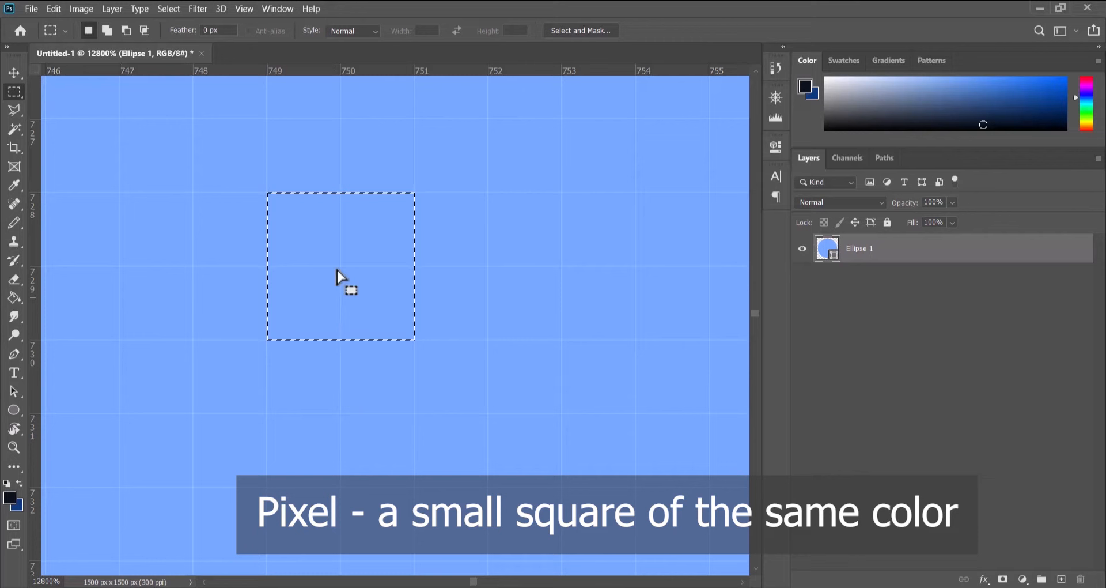
mouse_move(399, 300)
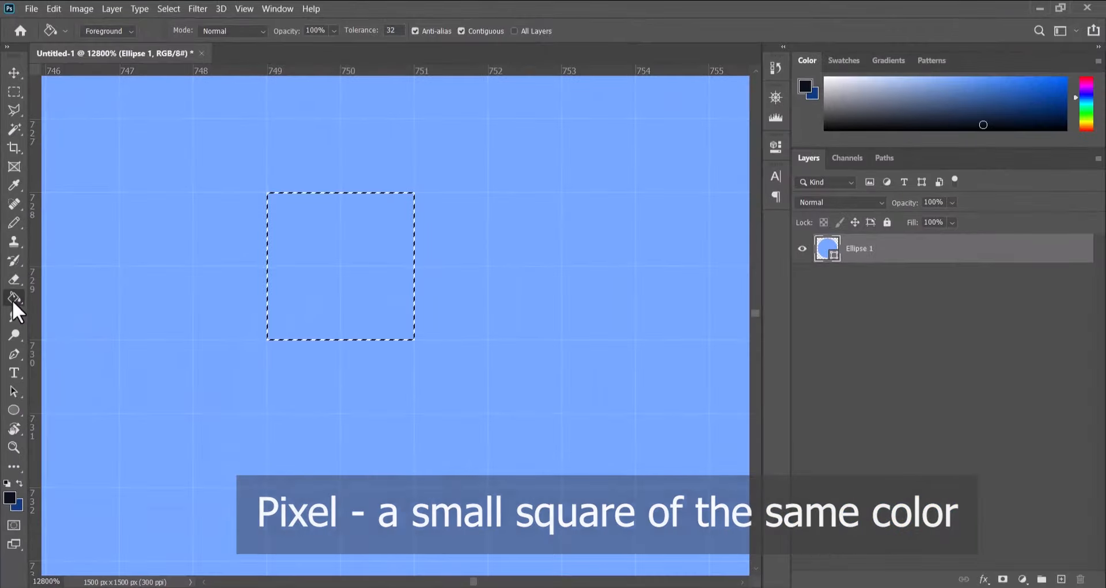
left_click(9, 496)
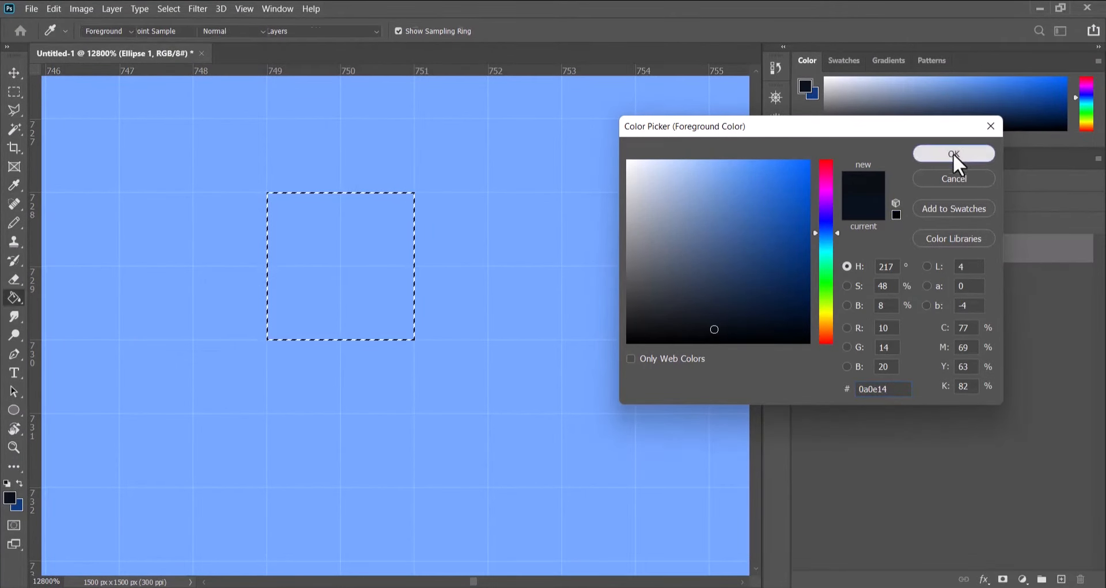
left_click(952, 154)
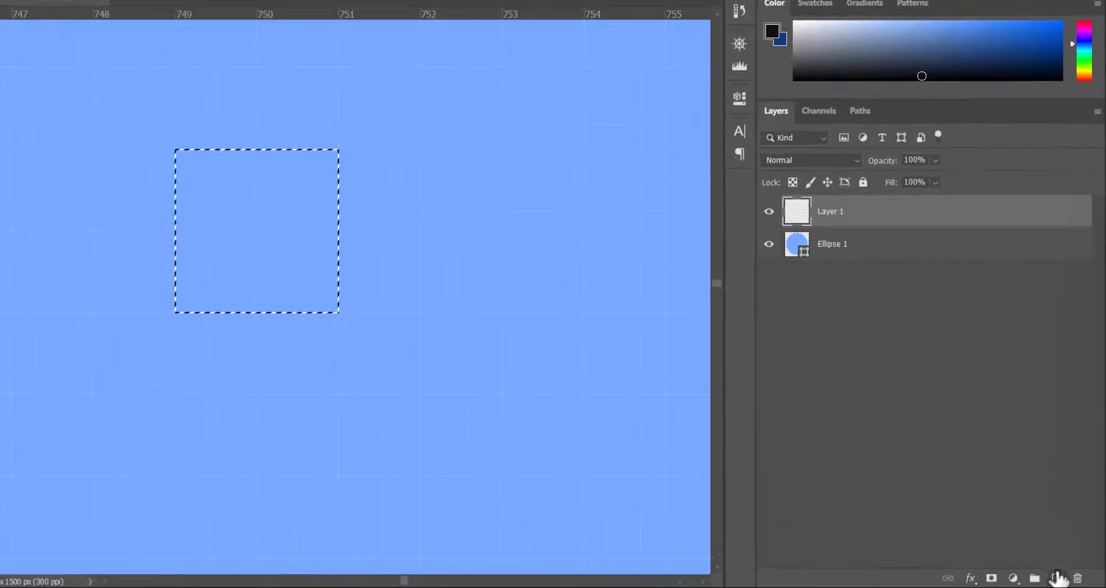
double_click(831, 211)
type("Line")
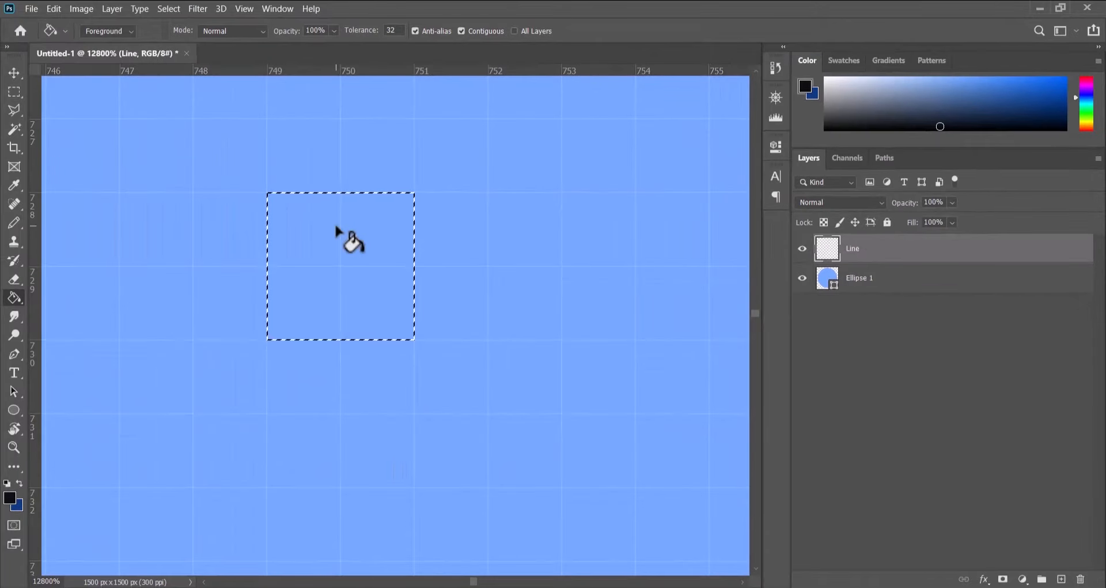
left_click(356, 321)
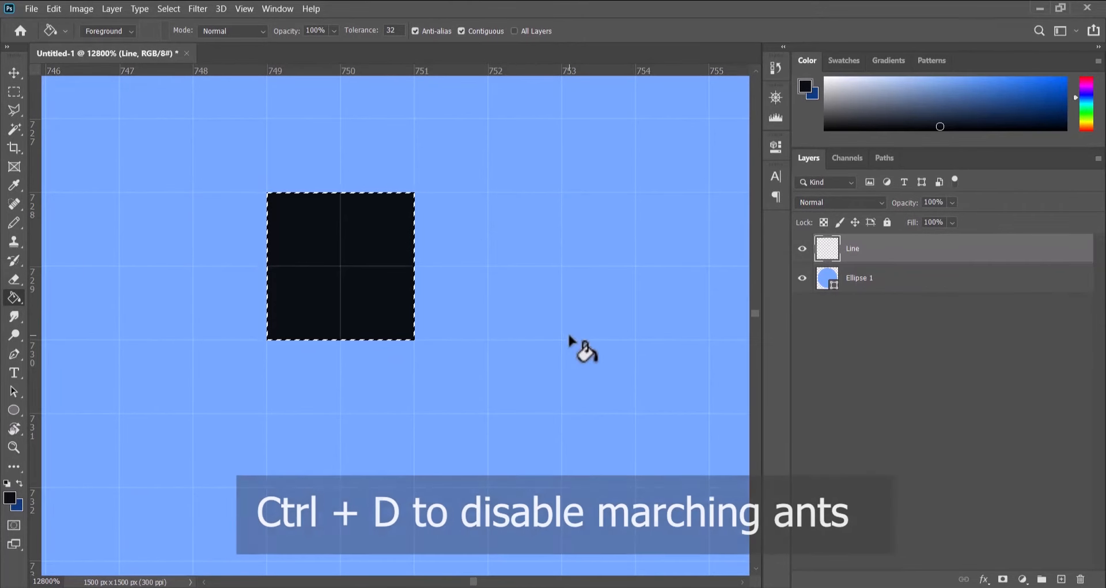
left_click(13, 73)
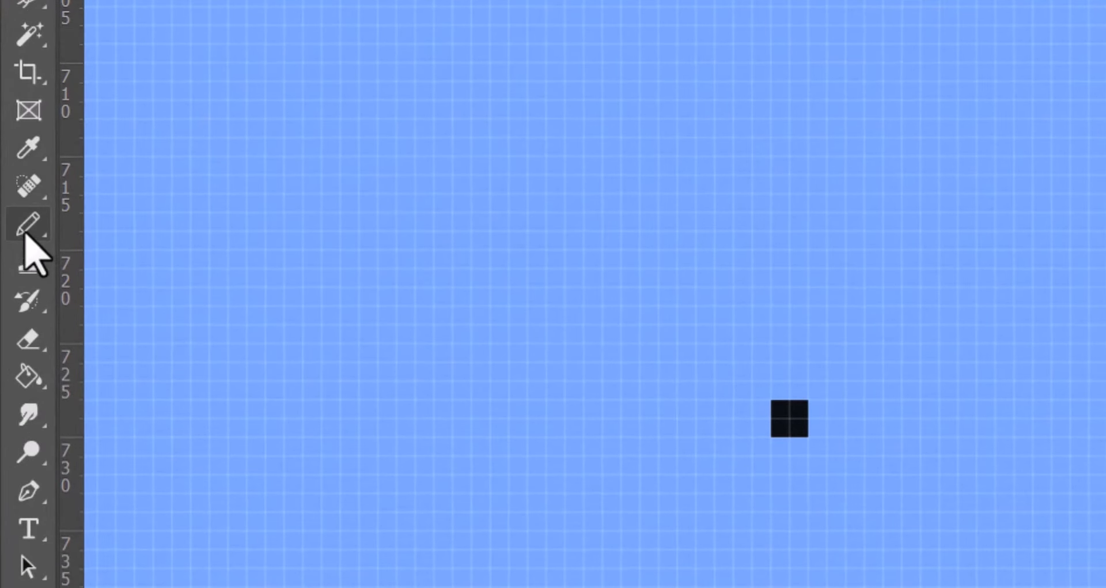
- Draw a 2 px pencil line straight down from the centre square past the circle's bottom
left_click(28, 226)
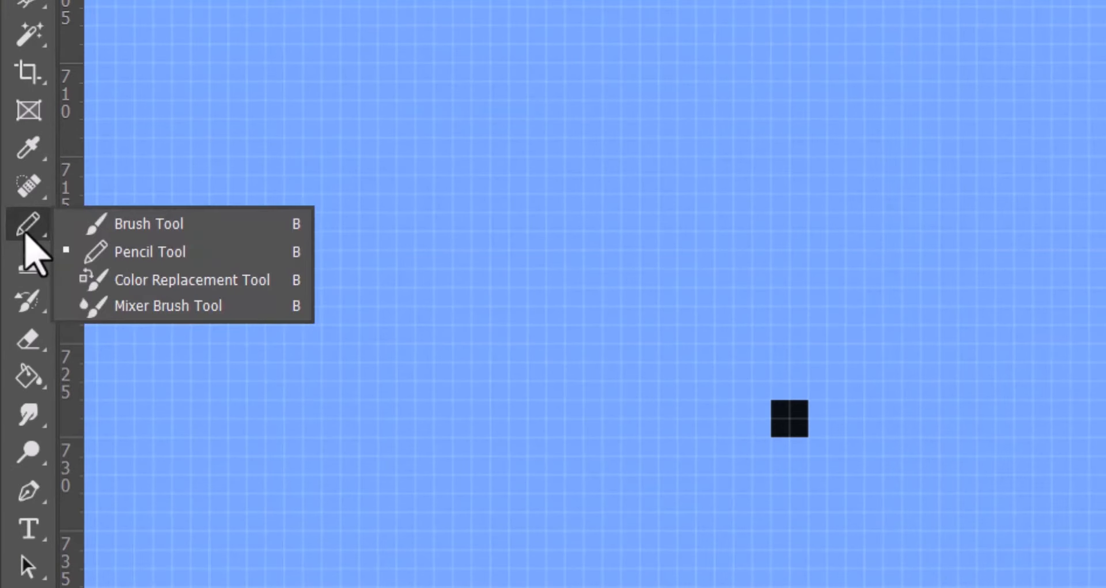
left_click(149, 251)
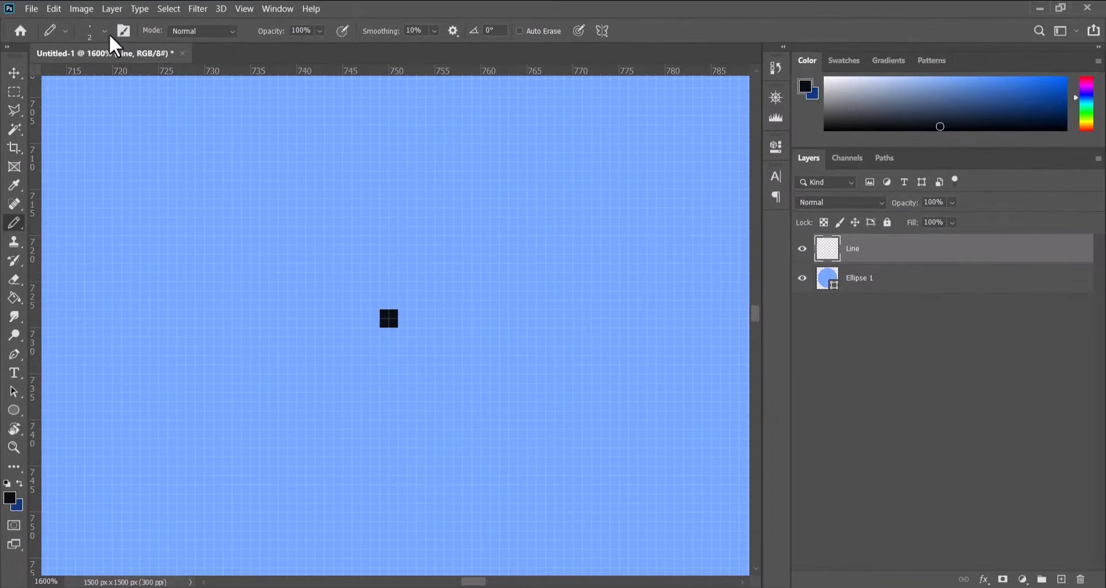
left_click(104, 30)
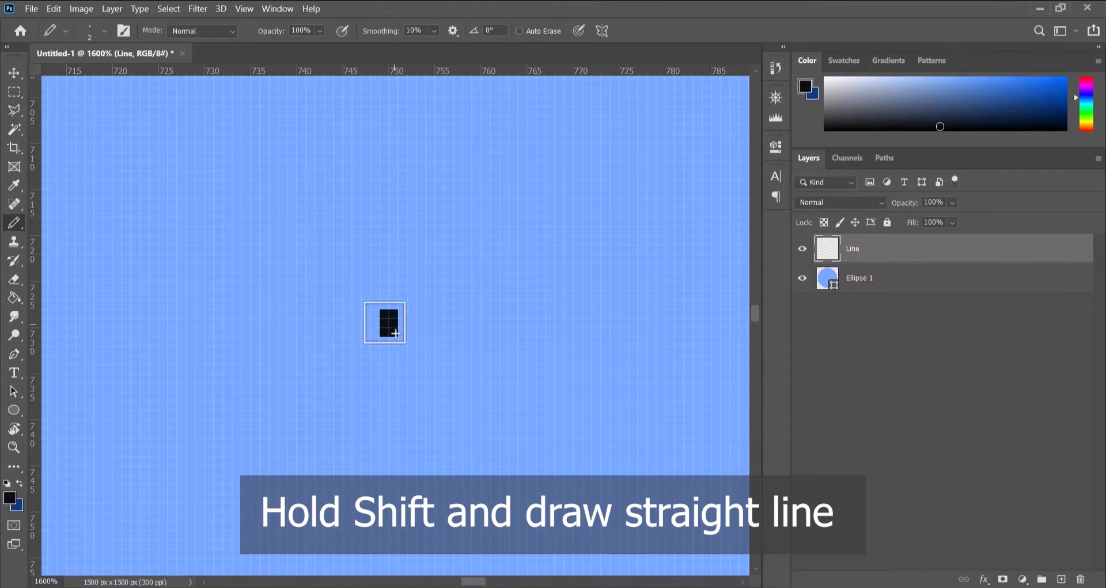
left_click_drag(385, 322, 359, 557)
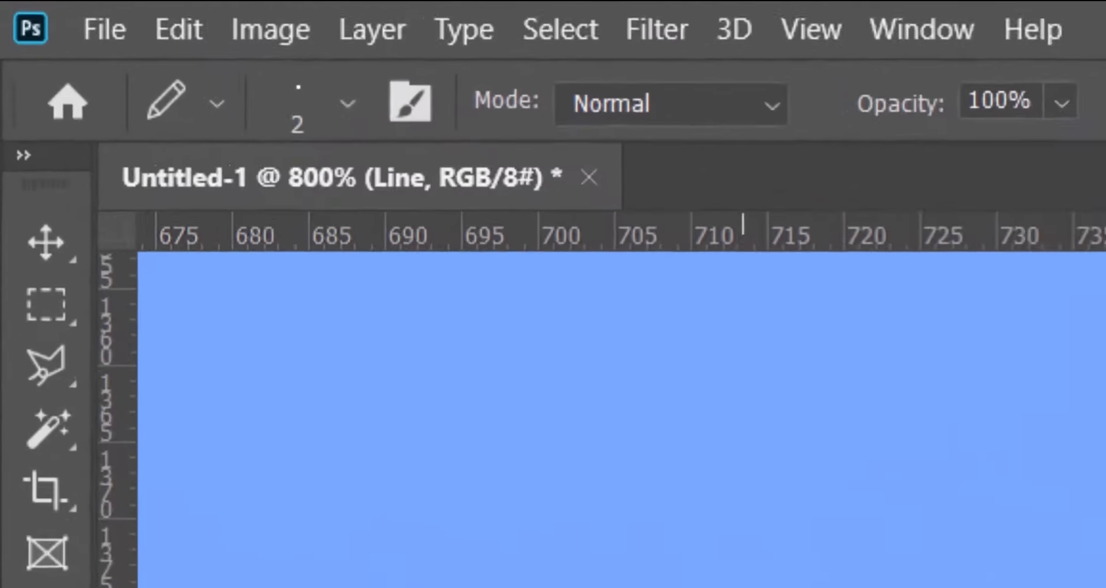
- Delete the line's overhang below the circle and fit the canvas on screen
left_click(50, 304)
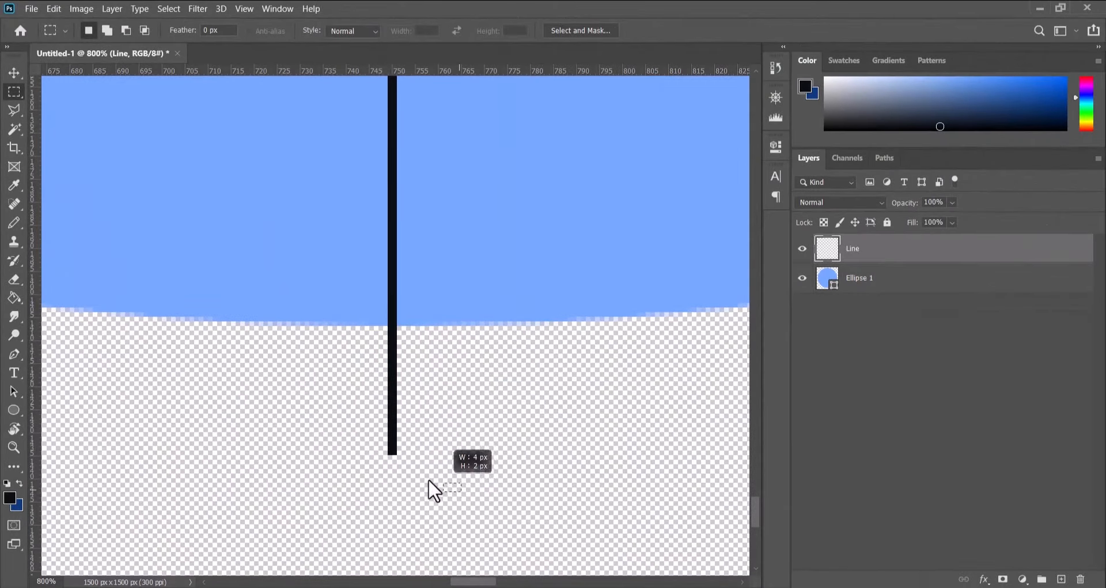
left_click_drag(451, 486, 325, 332)
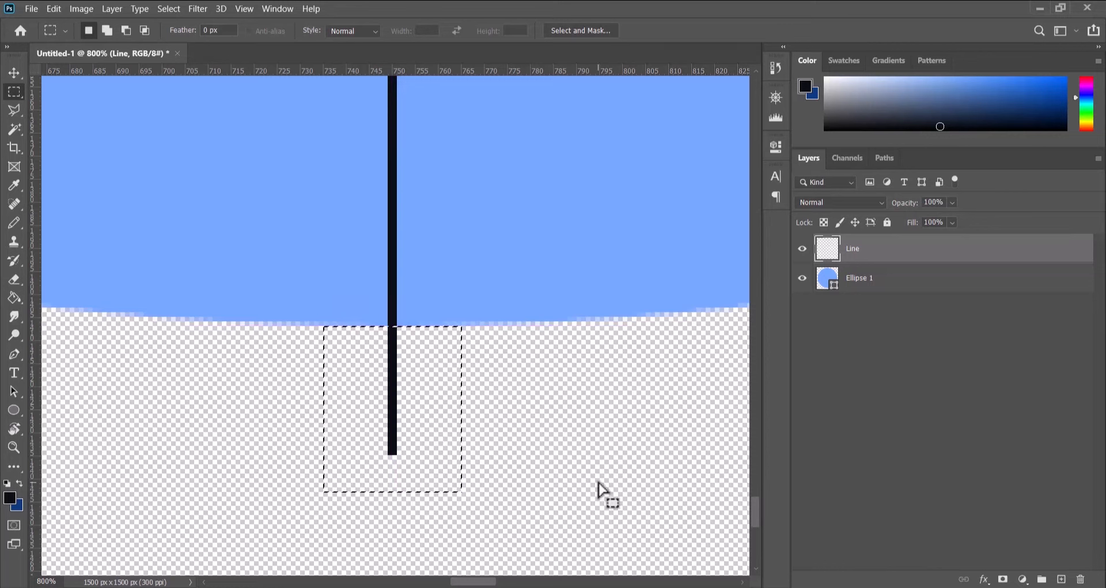
key("Delete")
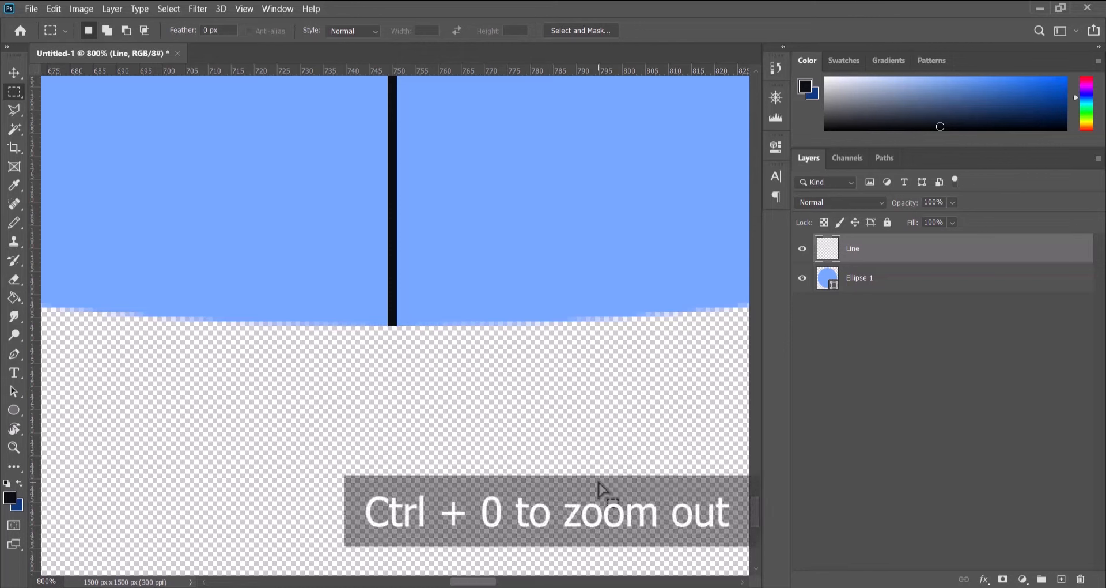
key("ctrl+0")
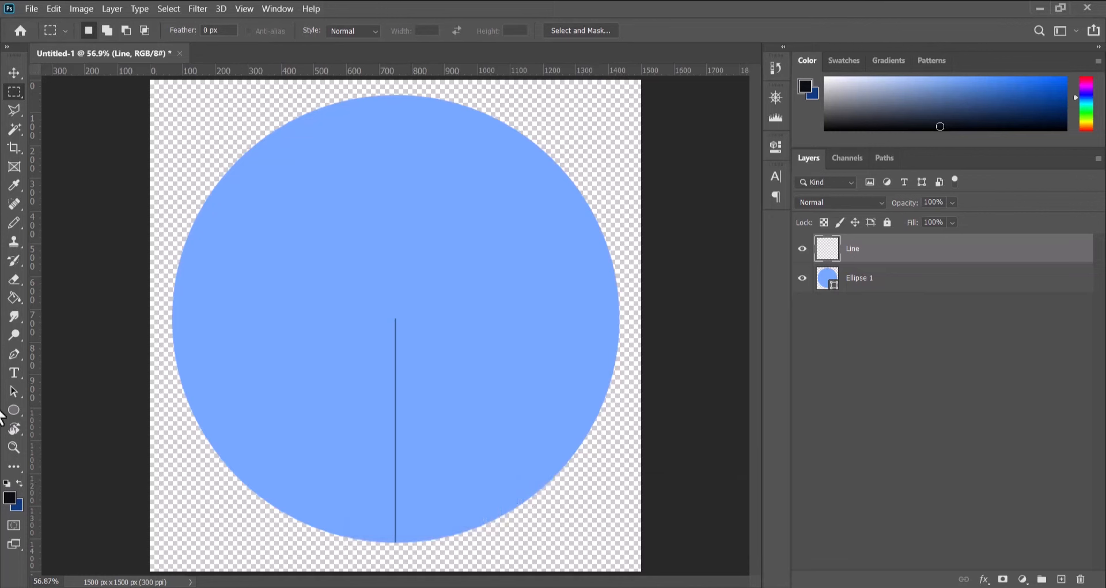
left_click(13, 71)
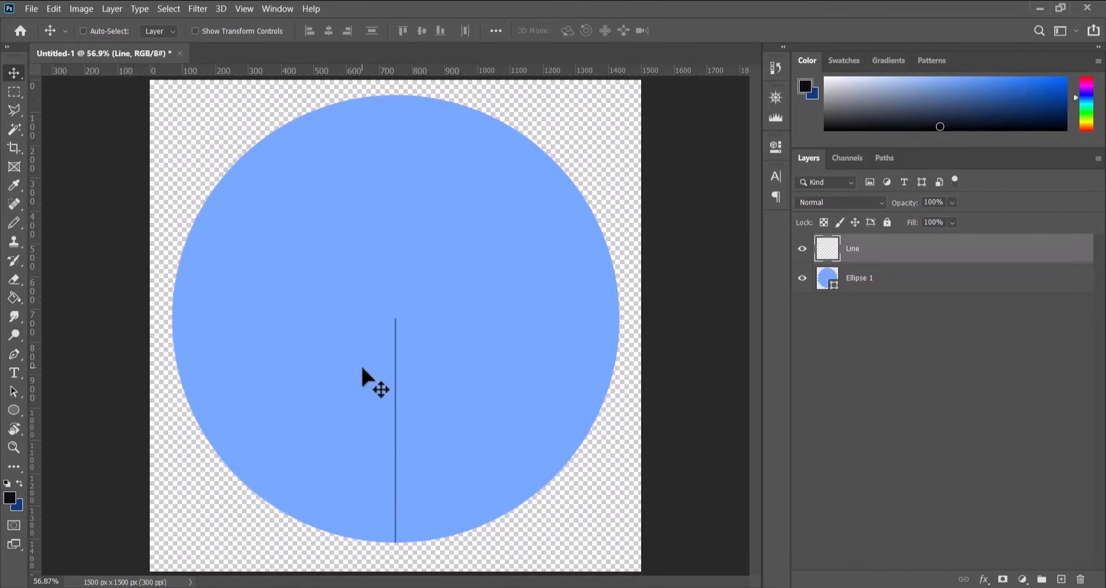
- Put the line into Free Transform with its pivot at the circle's centre
left_click(53, 8)
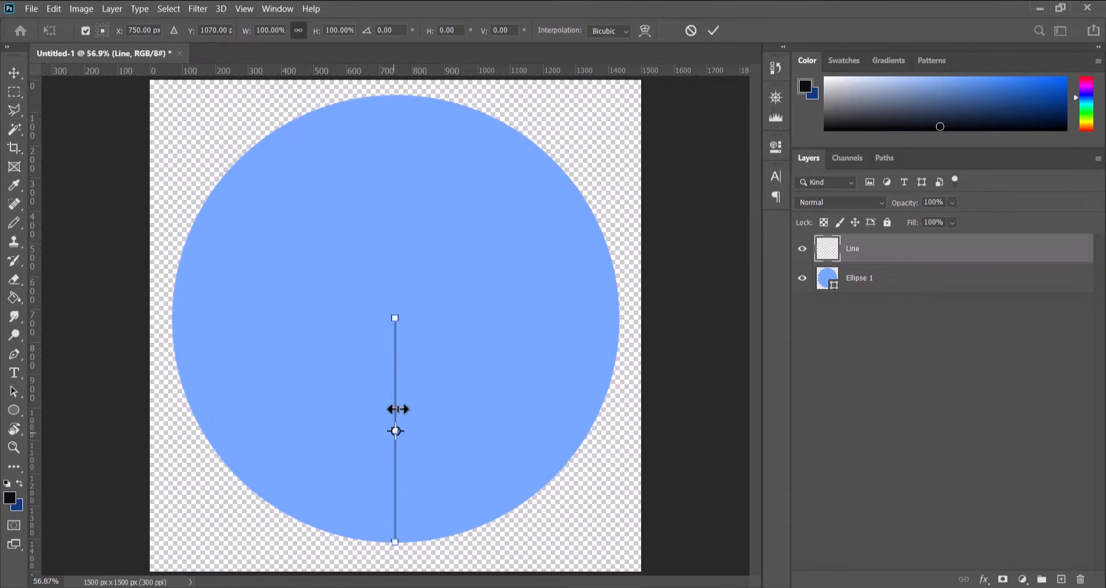
mouse_move(123, 60)
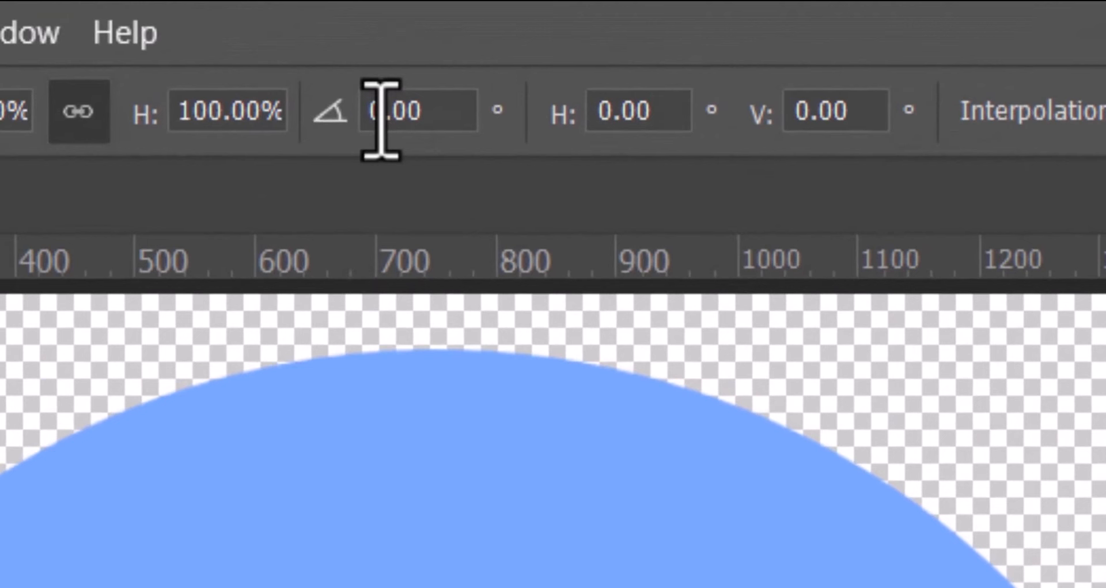
- Rotate the line by 360/8 (45 degrees) around the centre and commit the transform
left_click(416, 111)
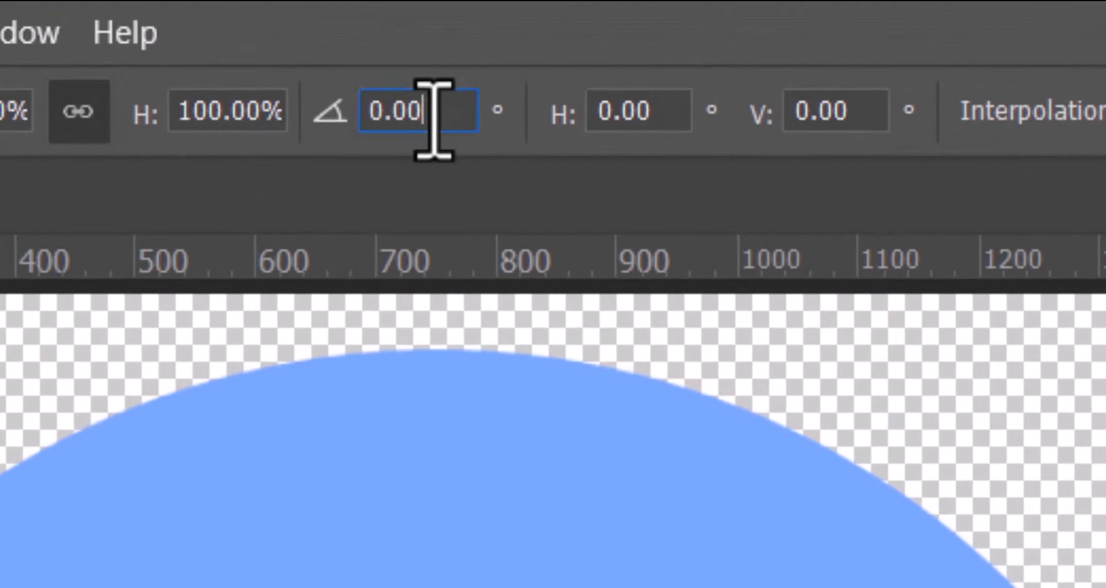
triple_click(416, 110)
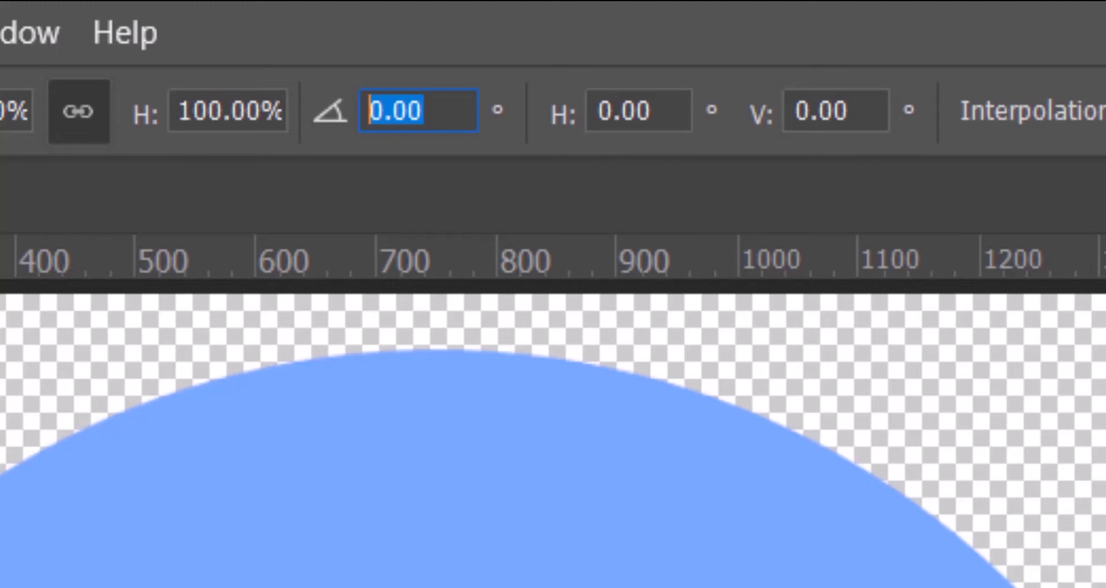
type("360")
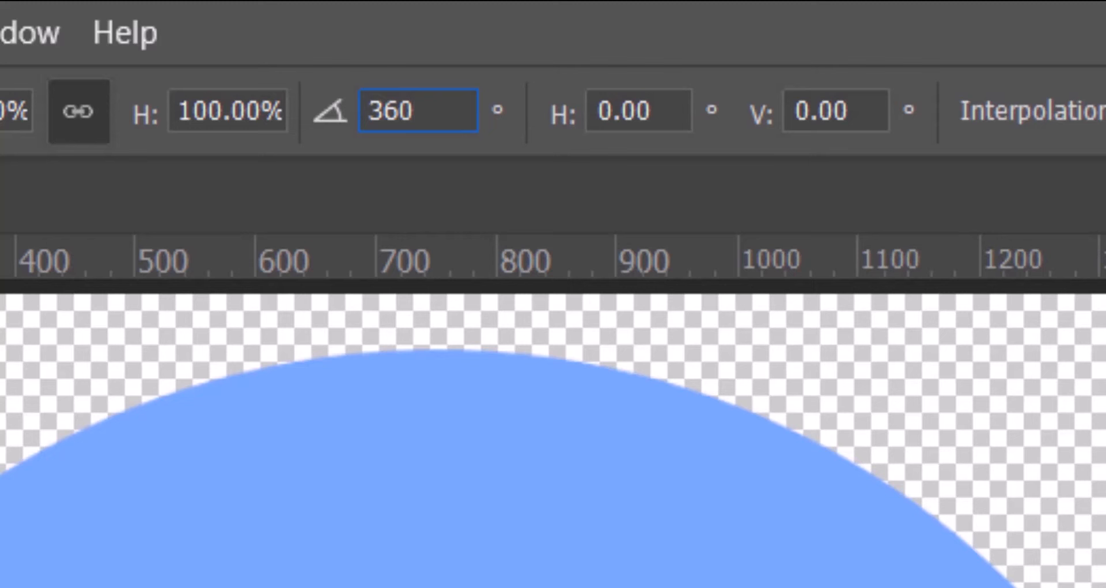
type("/")
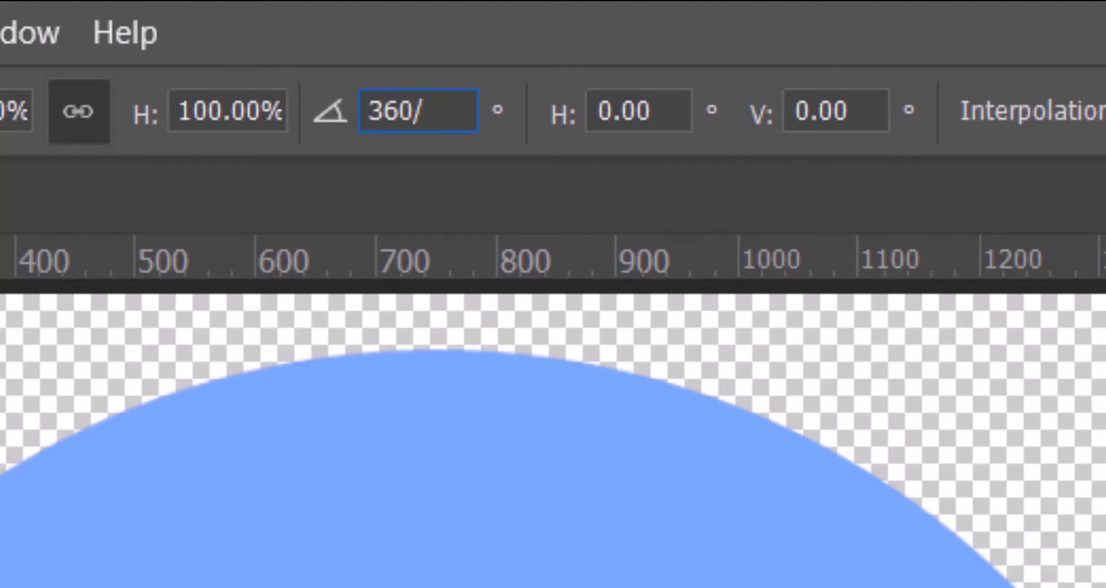
type("8")
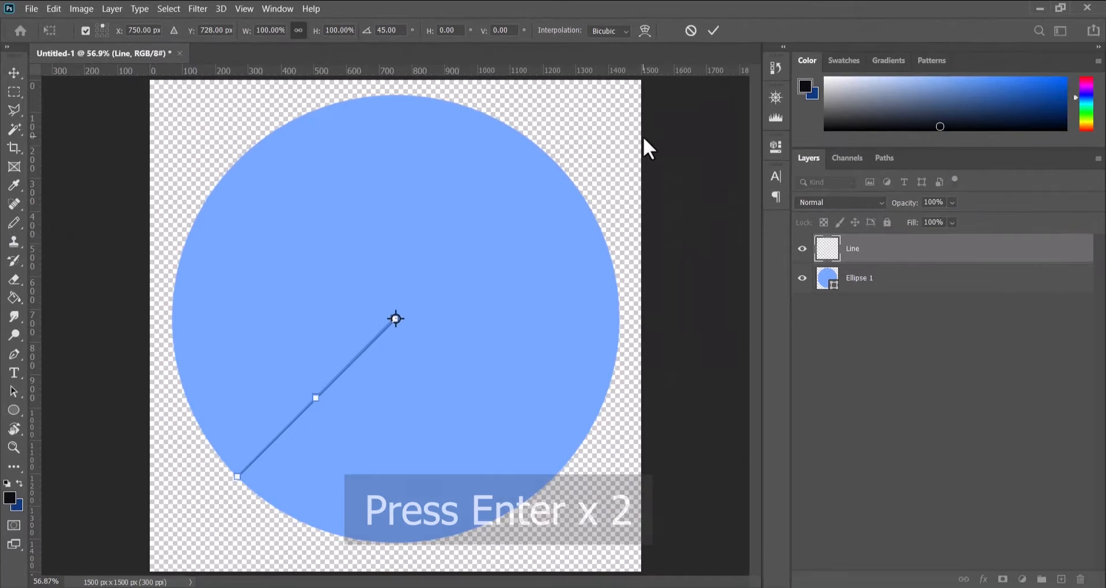
key("enter")
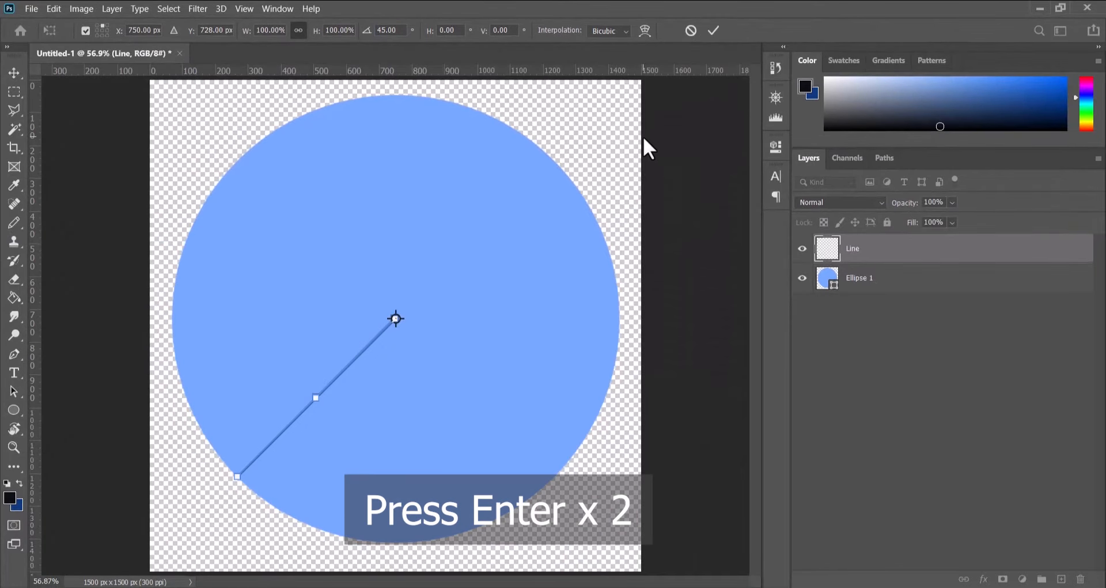
key("enter")
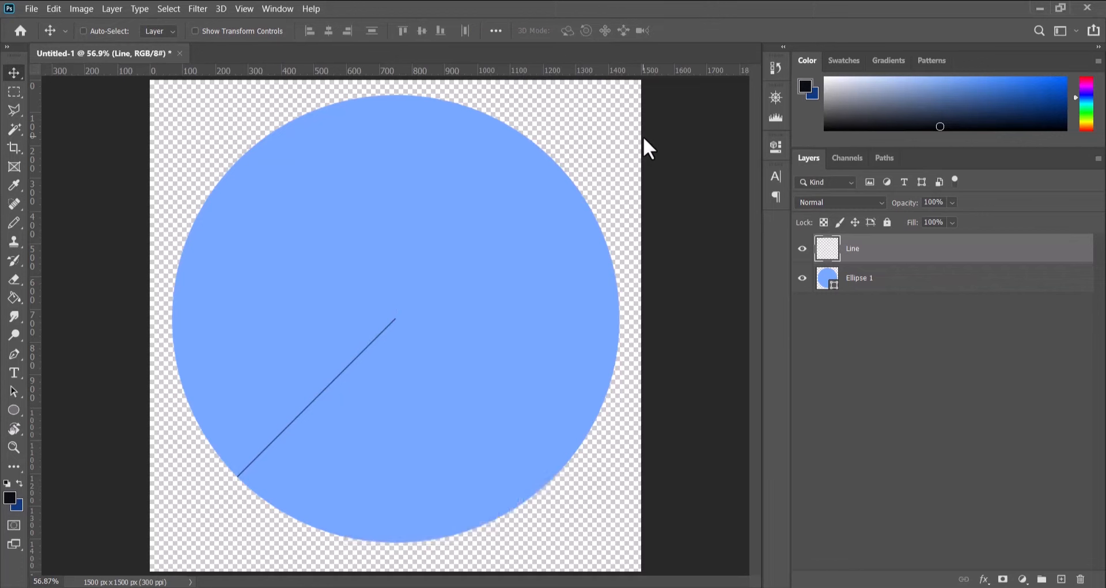
- Repeat transform copies until eight lines (Line to Line copy 7) split the circle into wedges
left_click(83, 31)
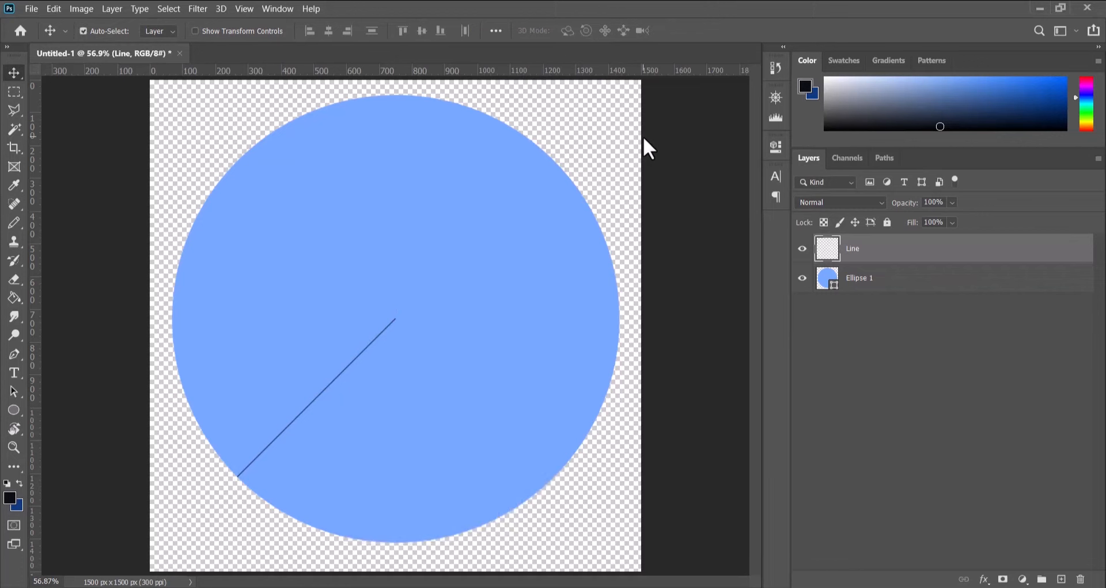
key("ctrl+shift+alt+t")
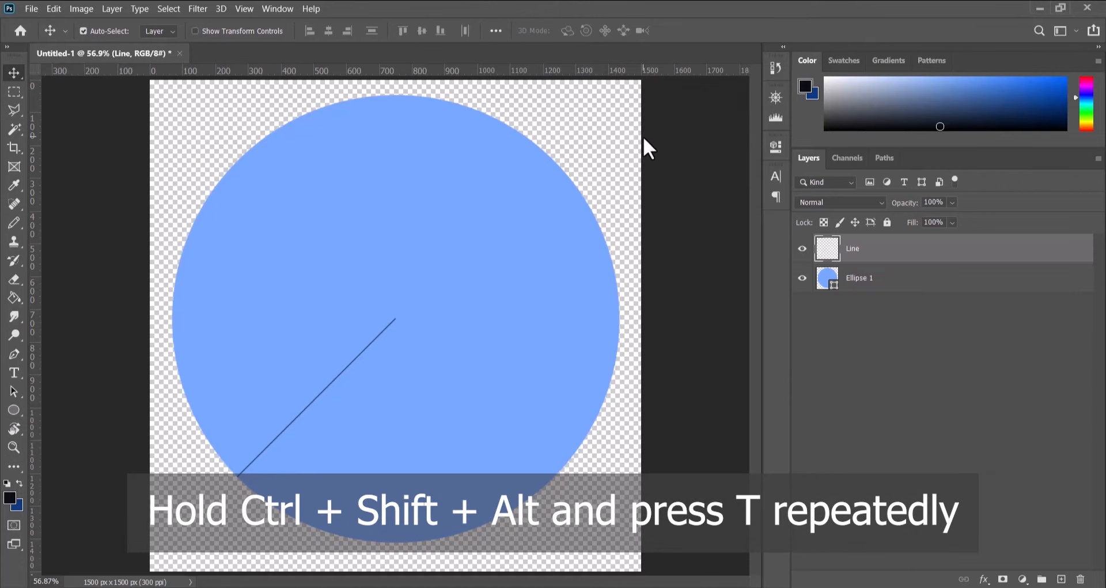
key("ctrl+shift+alt+t")
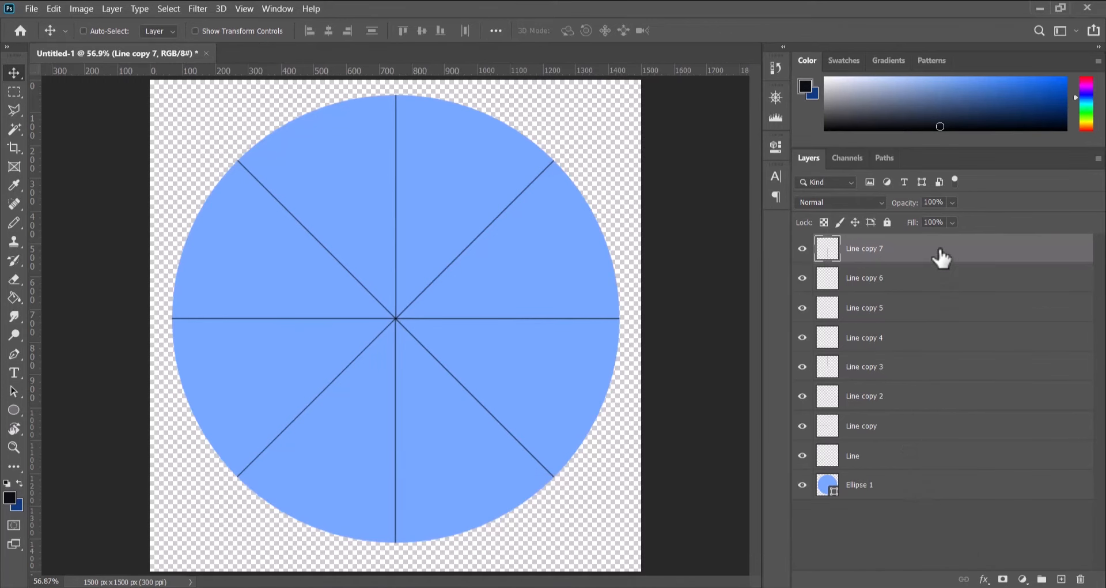
mouse_move(402, 320)
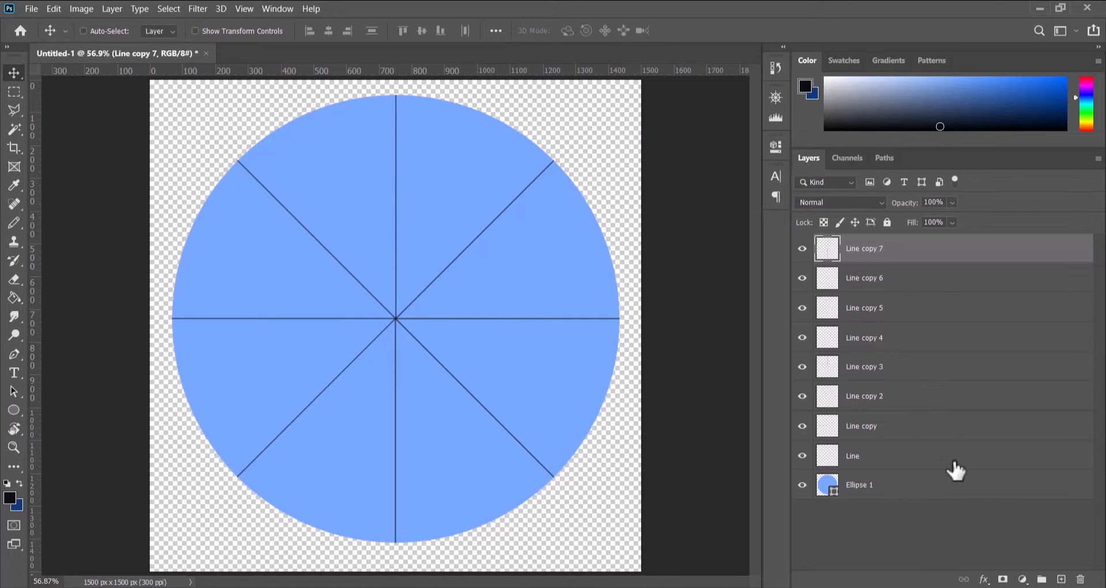
mouse_move(952, 469)
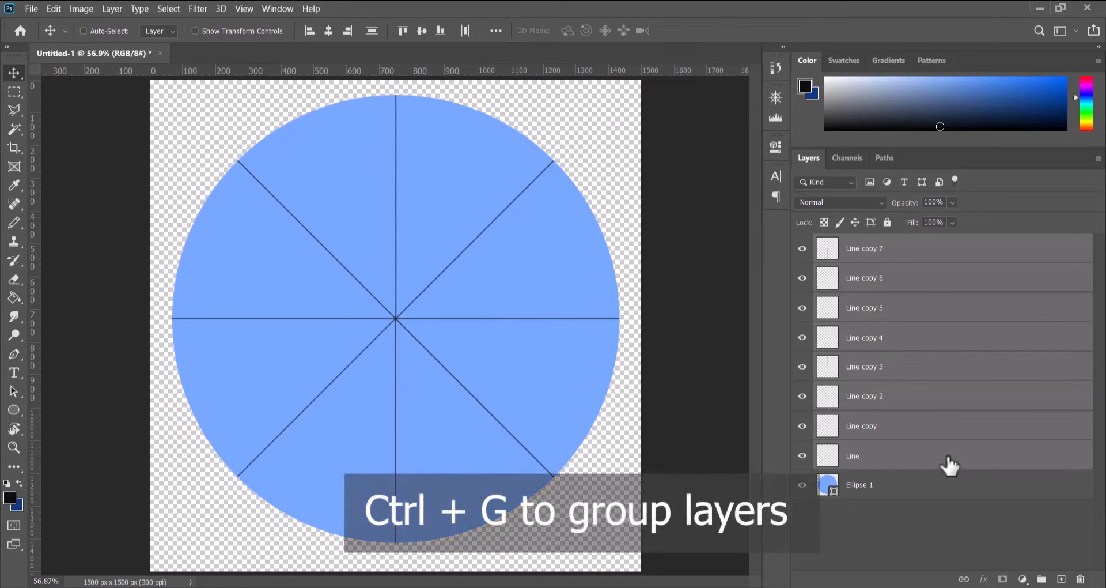
- Group the eight line layers into Group 1, duplicate it as Group 1 copy, and hide the original group
key("ctrl+g")
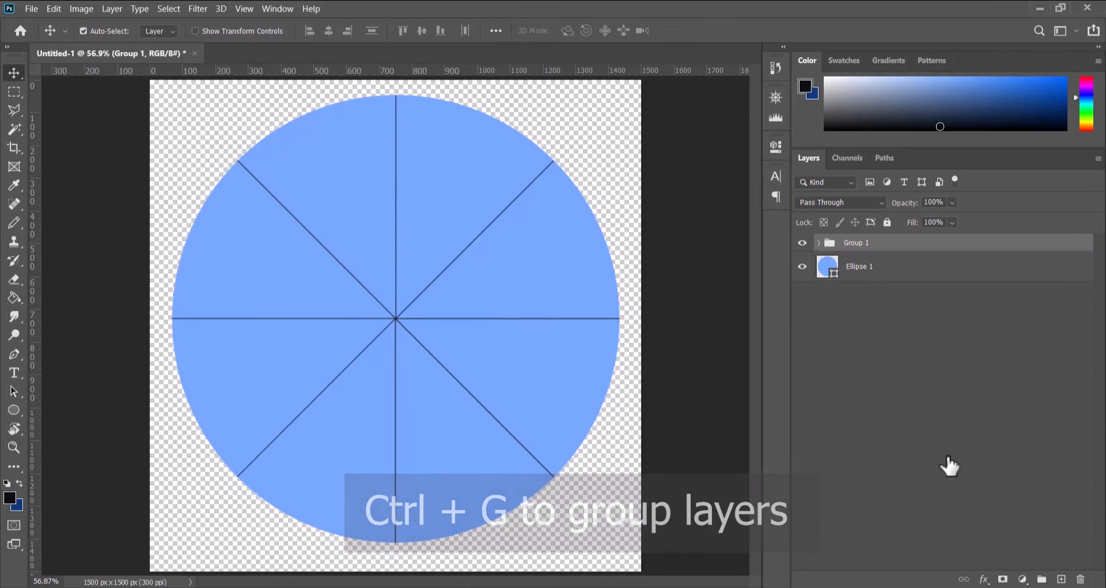
key("ctrl+j")
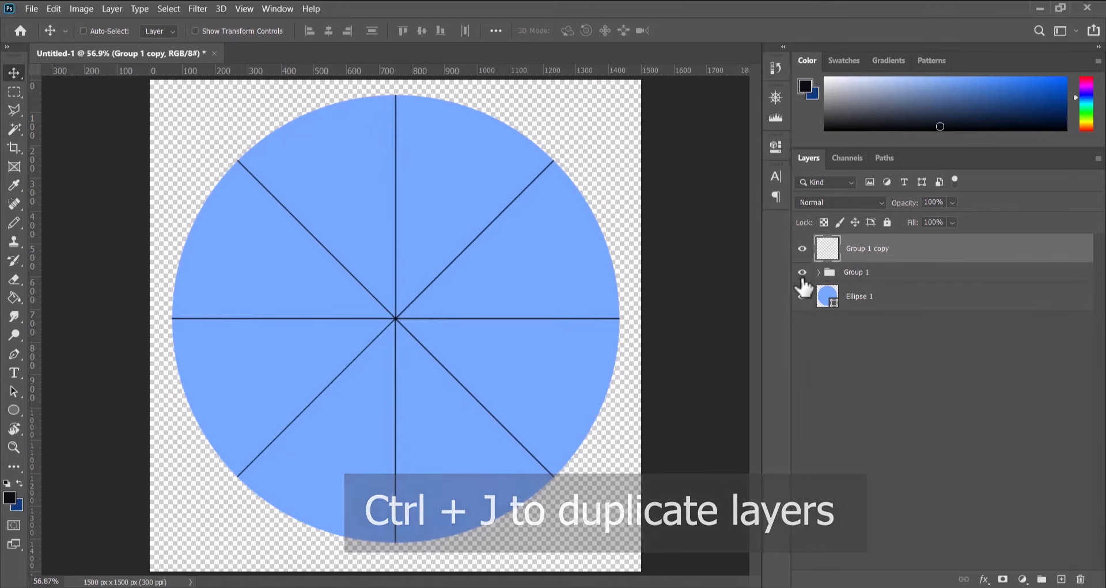
left_click(802, 272)
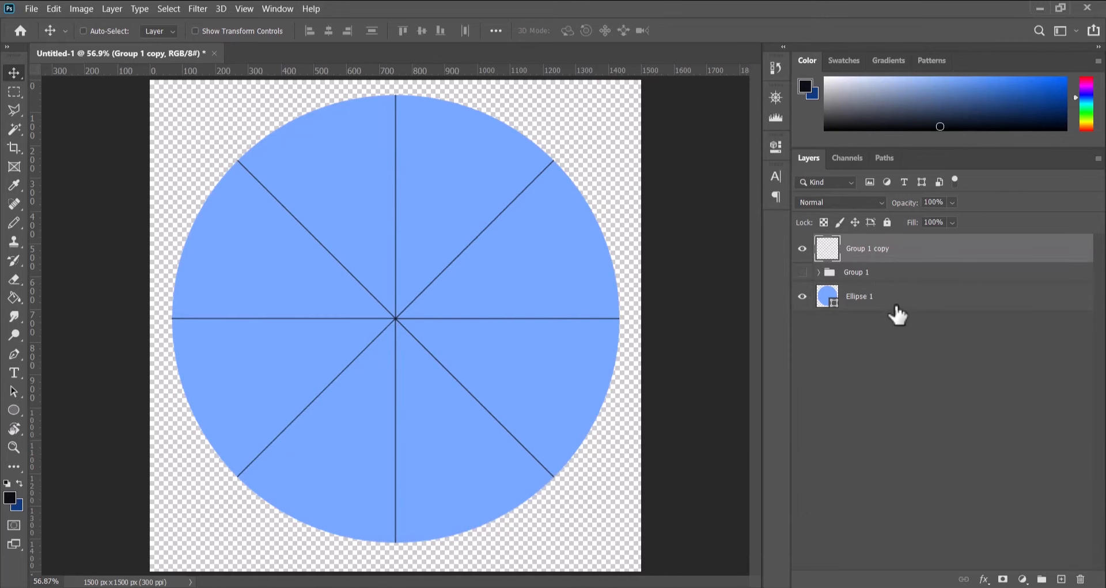
left_click(859, 296)
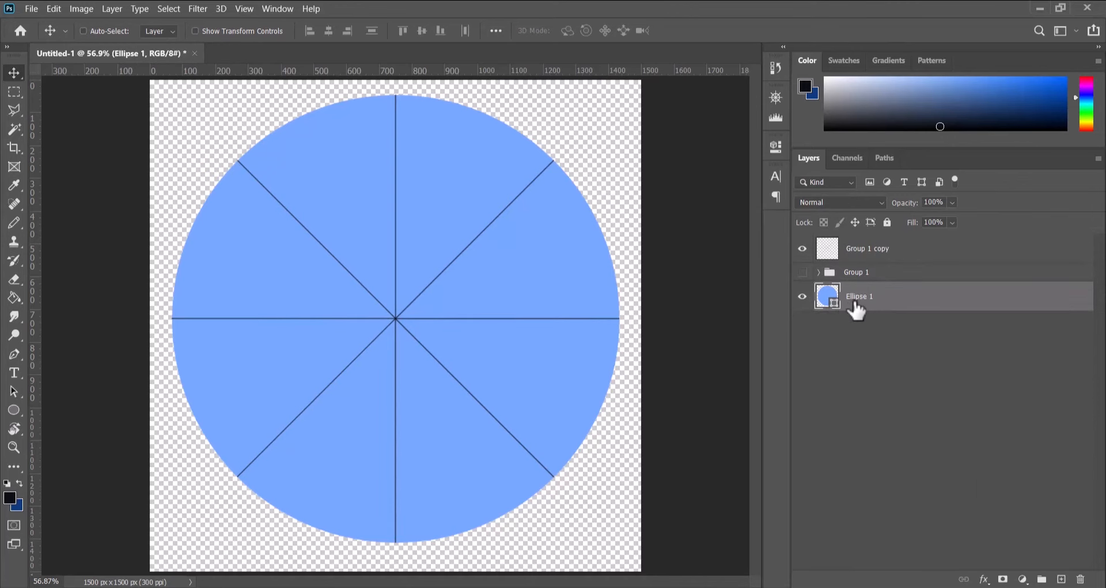
mouse_move(112, 8)
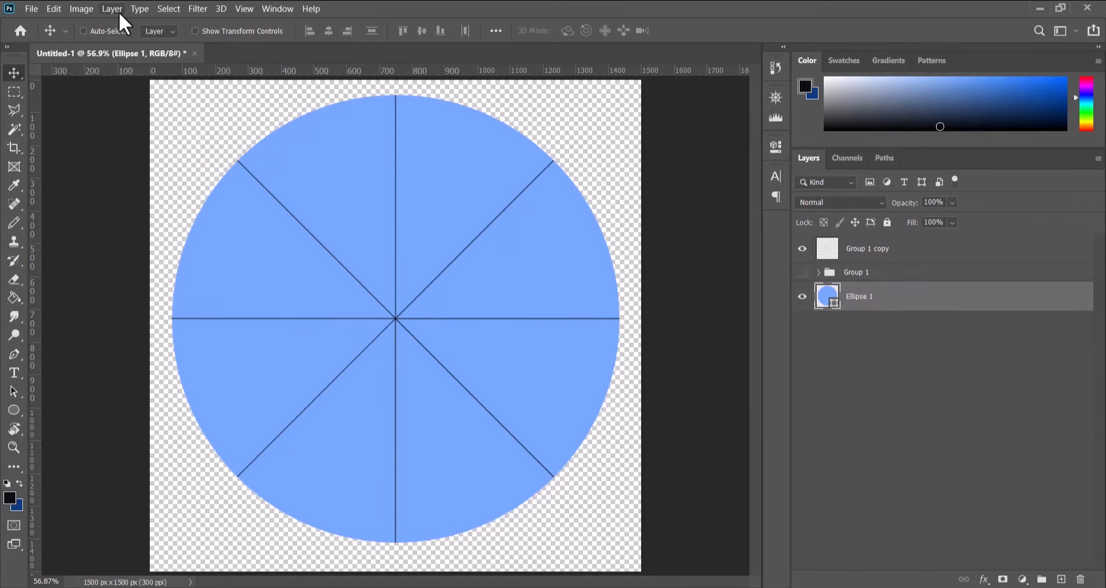
- Rasterize the Ellipse 1 vector circle into pixels via Layer > Rasterize > Shape
left_click(112, 8)
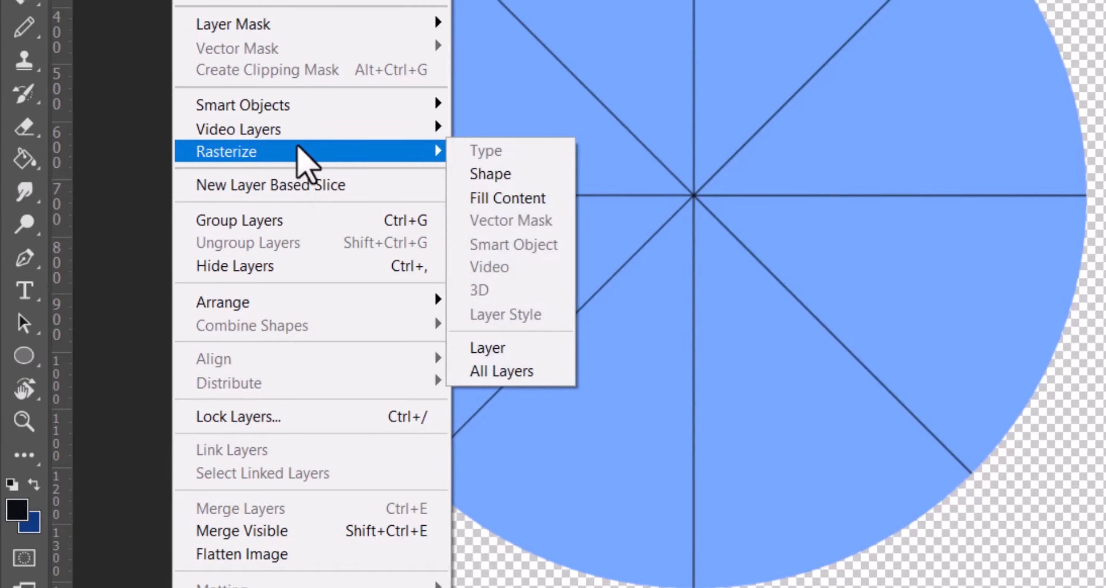
mouse_move(491, 174)
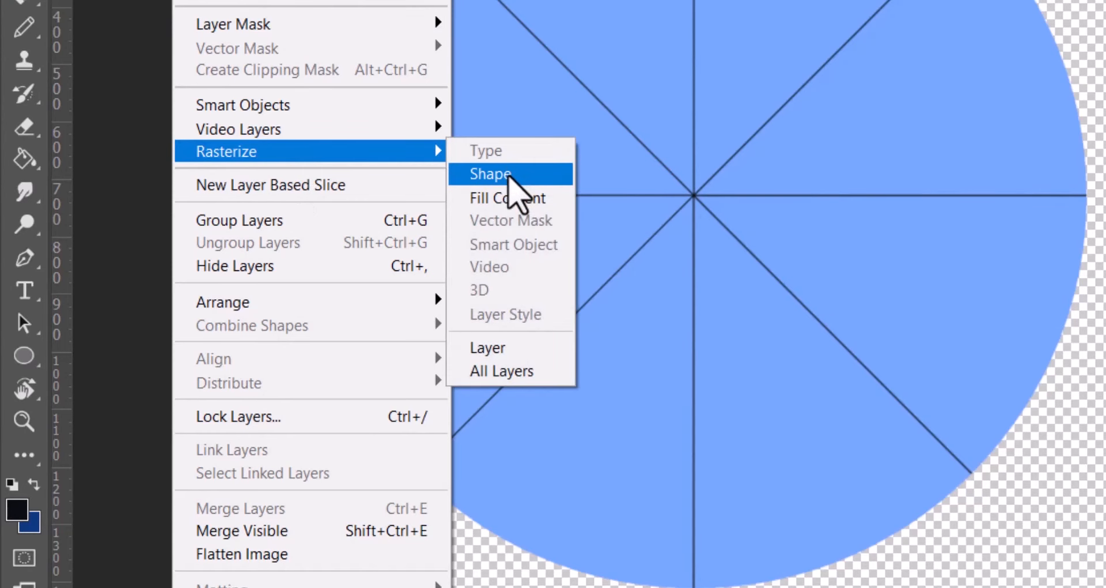
left_click(489, 174)
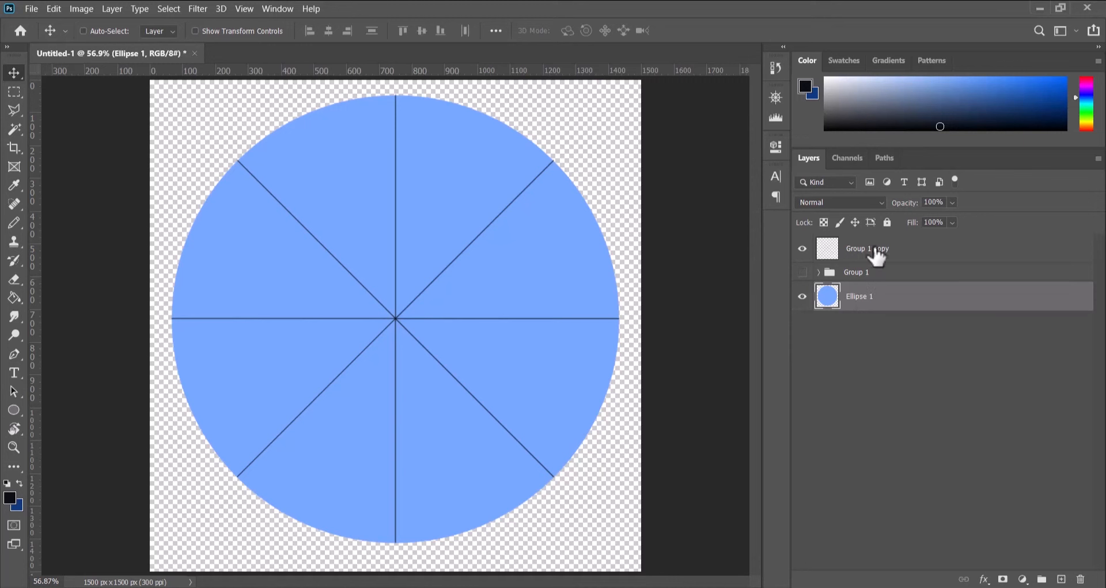
double_click(867, 247)
type("merged lines")
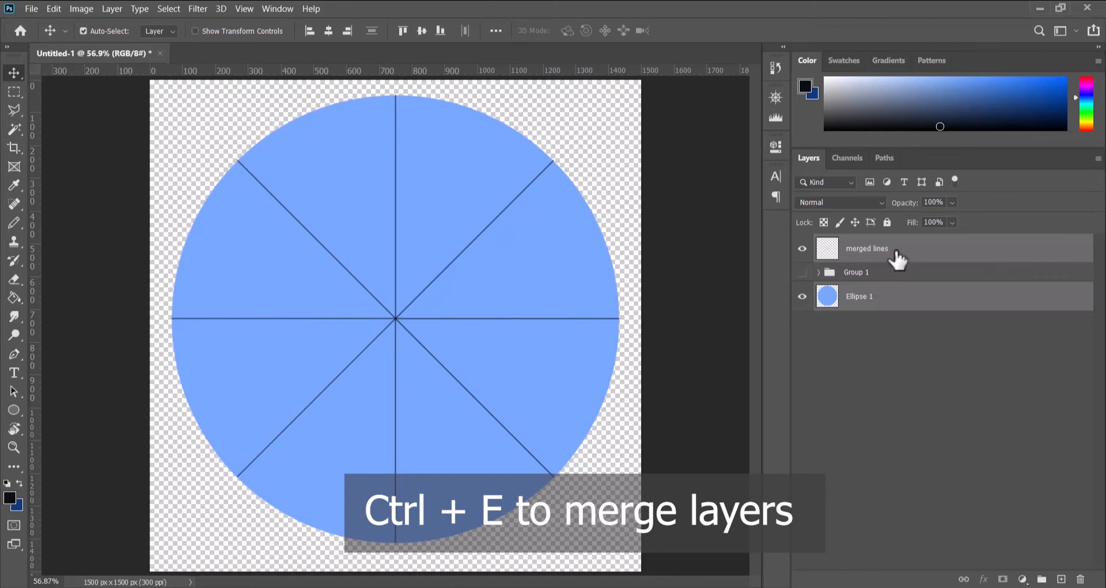
mouse_move(565, 491)
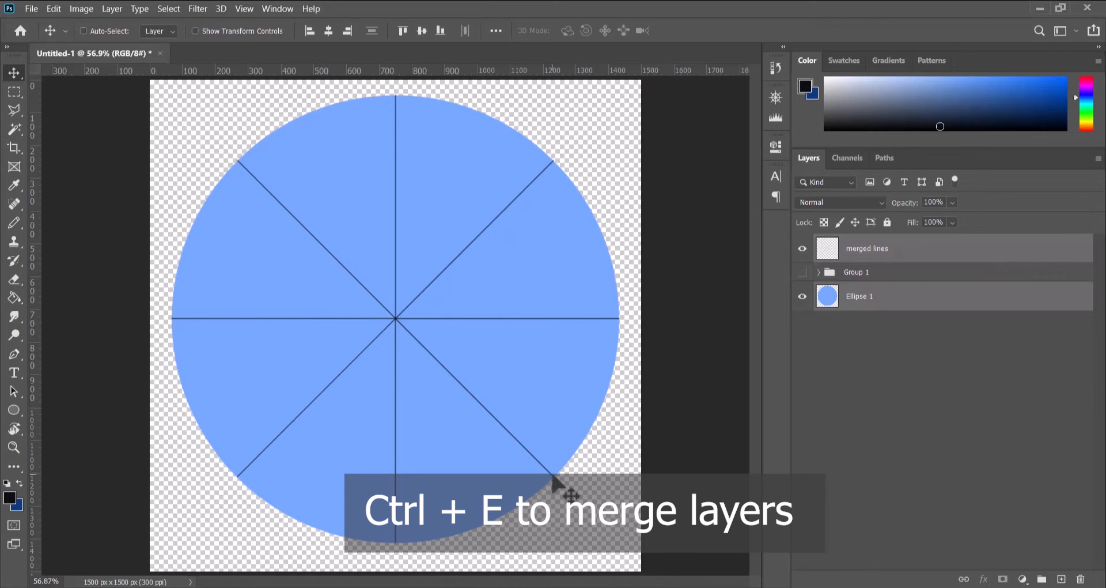
mouse_move(915, 435)
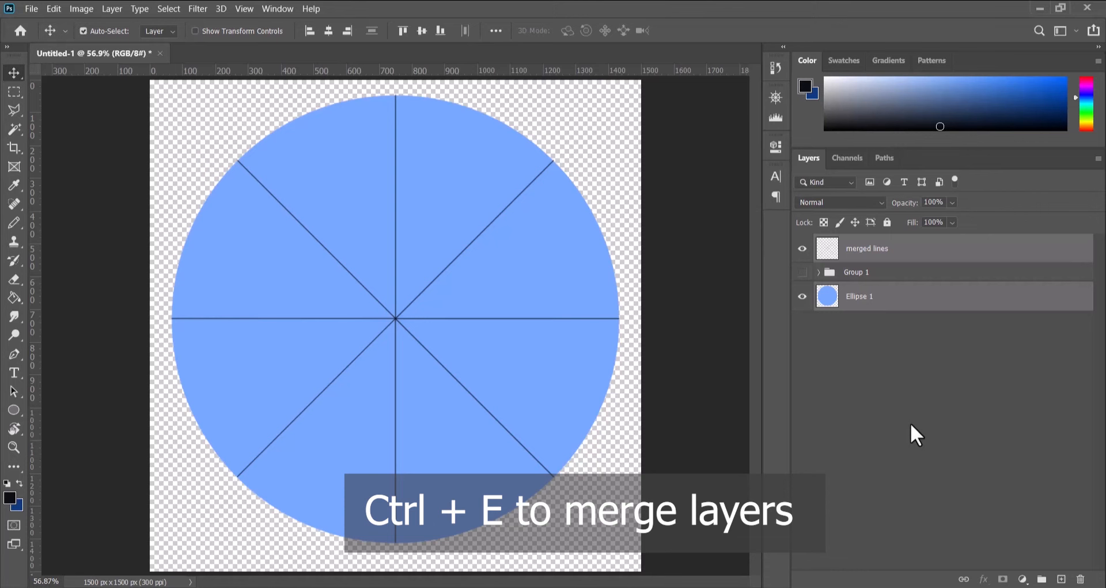
- Merge the renamed merged lines layer with the rasterized Ellipse 1 circle into one layer
key("ctrl+e")
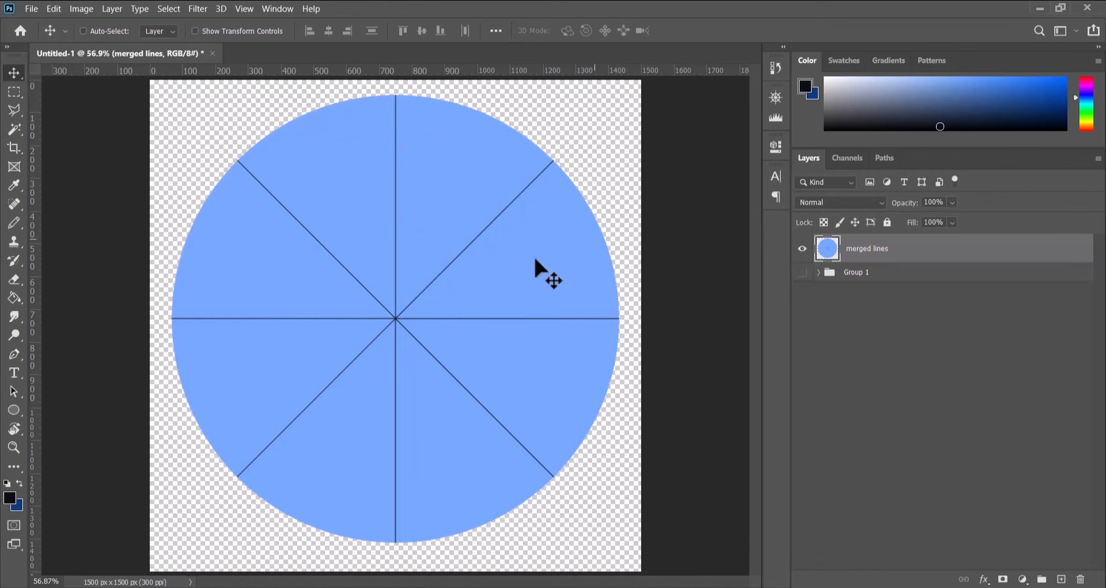
mouse_move(885, 252)
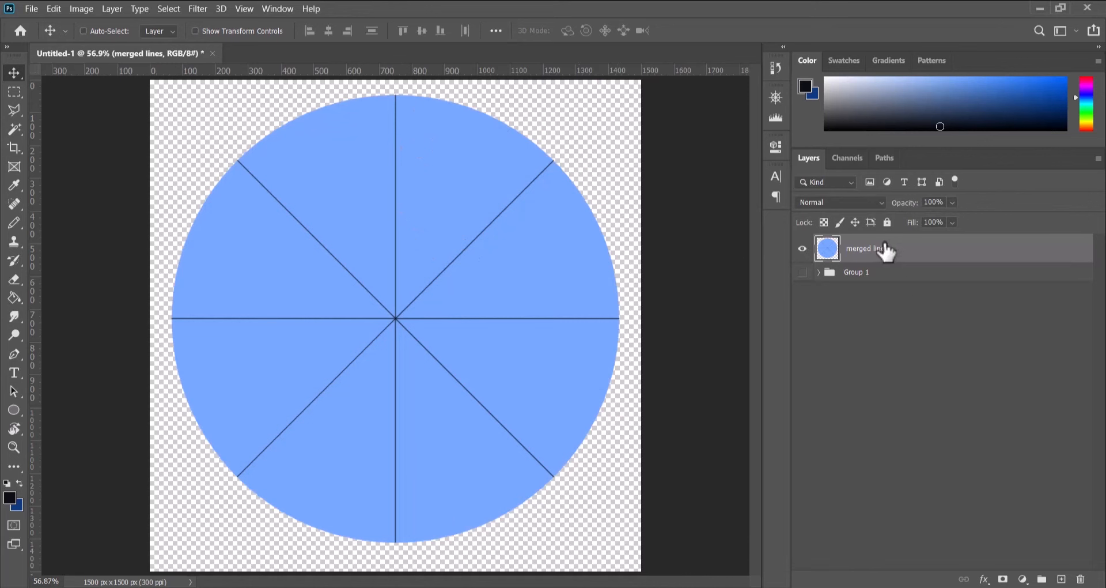
mouse_move(21, 140)
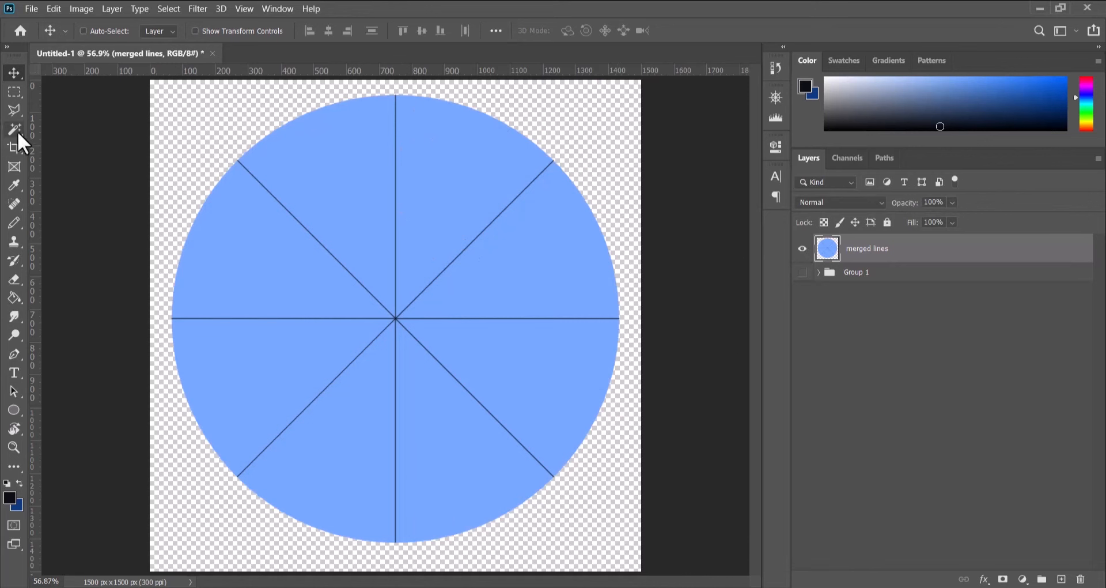
- Select the upper-left wedge with the Magic Wand, copy it, and Paste in Place onto new Layer 1
left_click(13, 128)
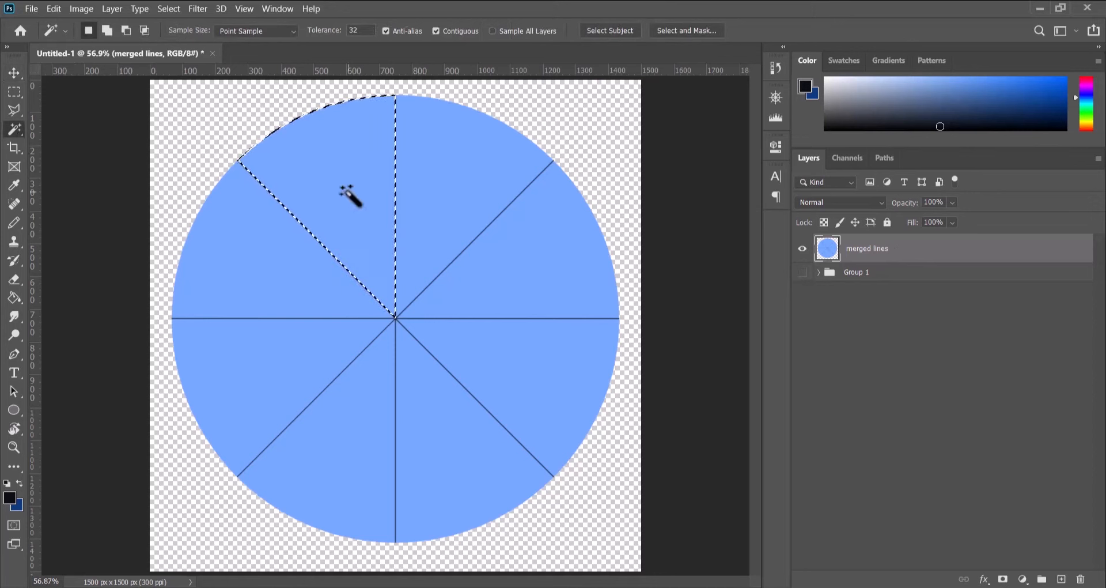
left_click(53, 8)
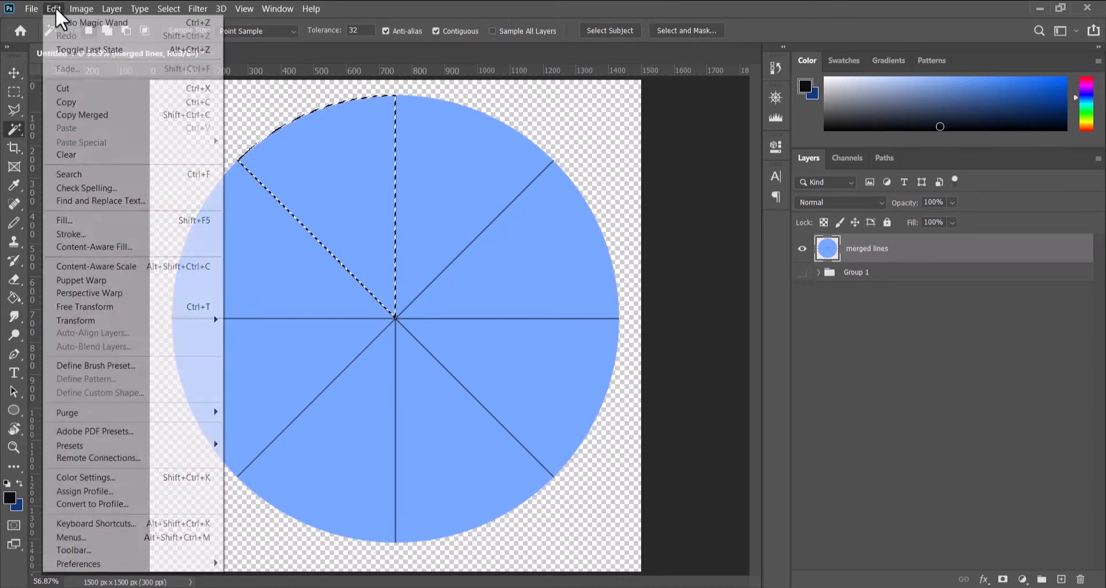
mouse_move(66, 102)
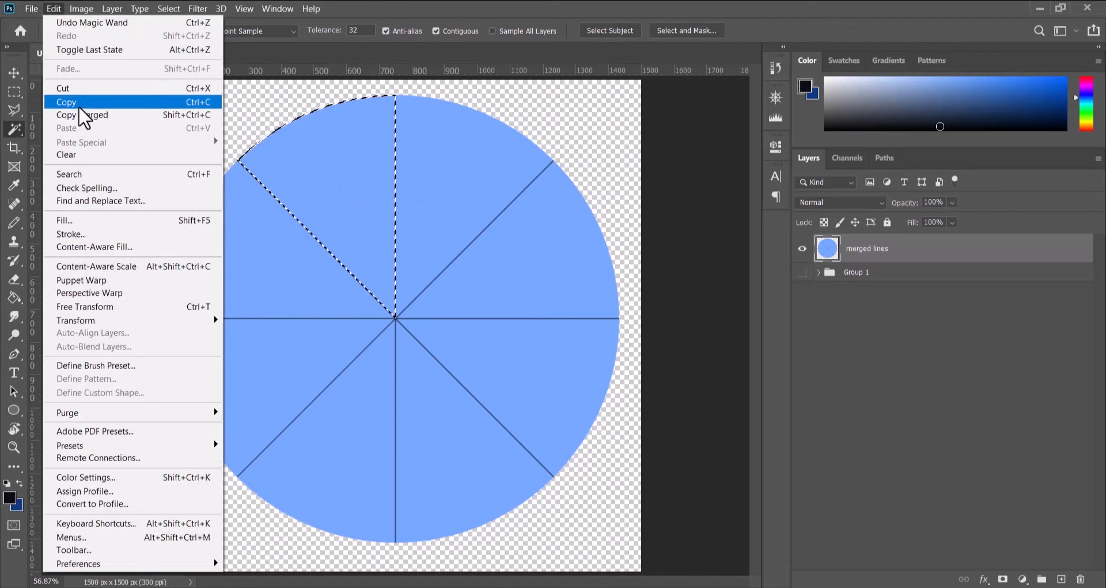
left_click(66, 102)
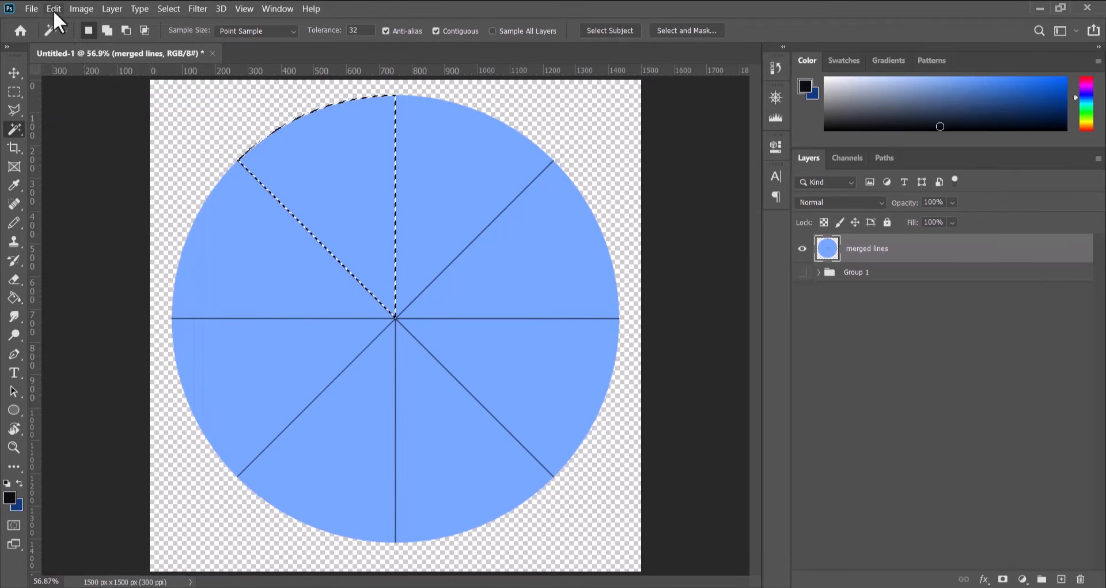
left_click(53, 8)
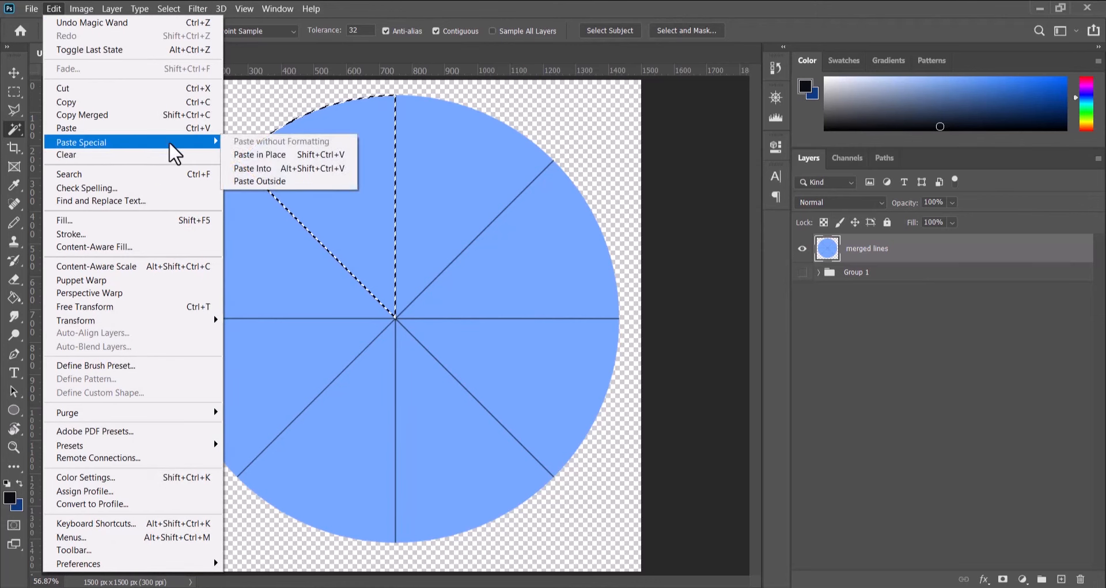
left_click(259, 153)
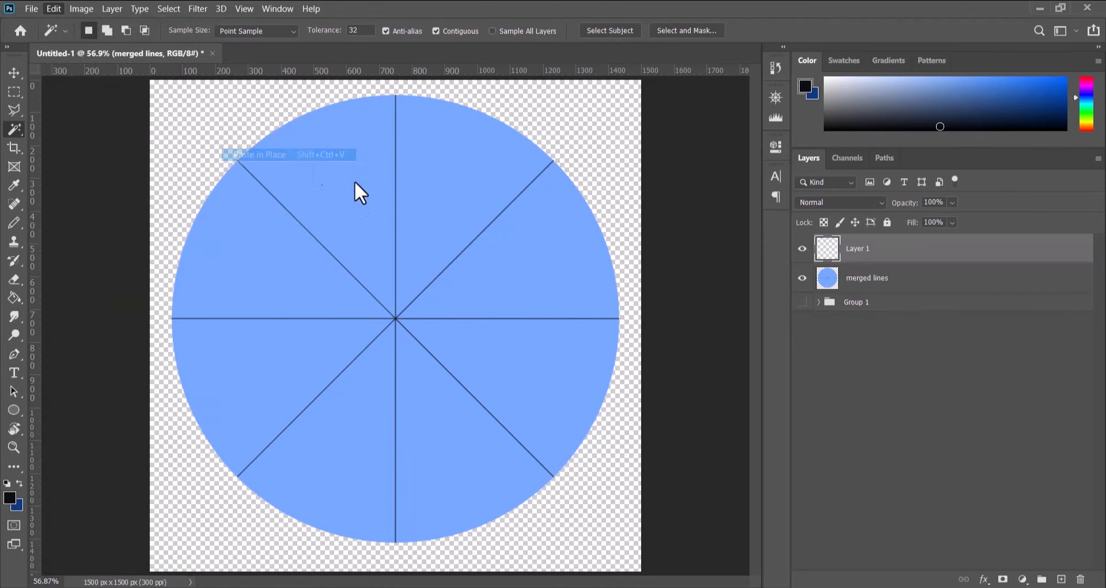